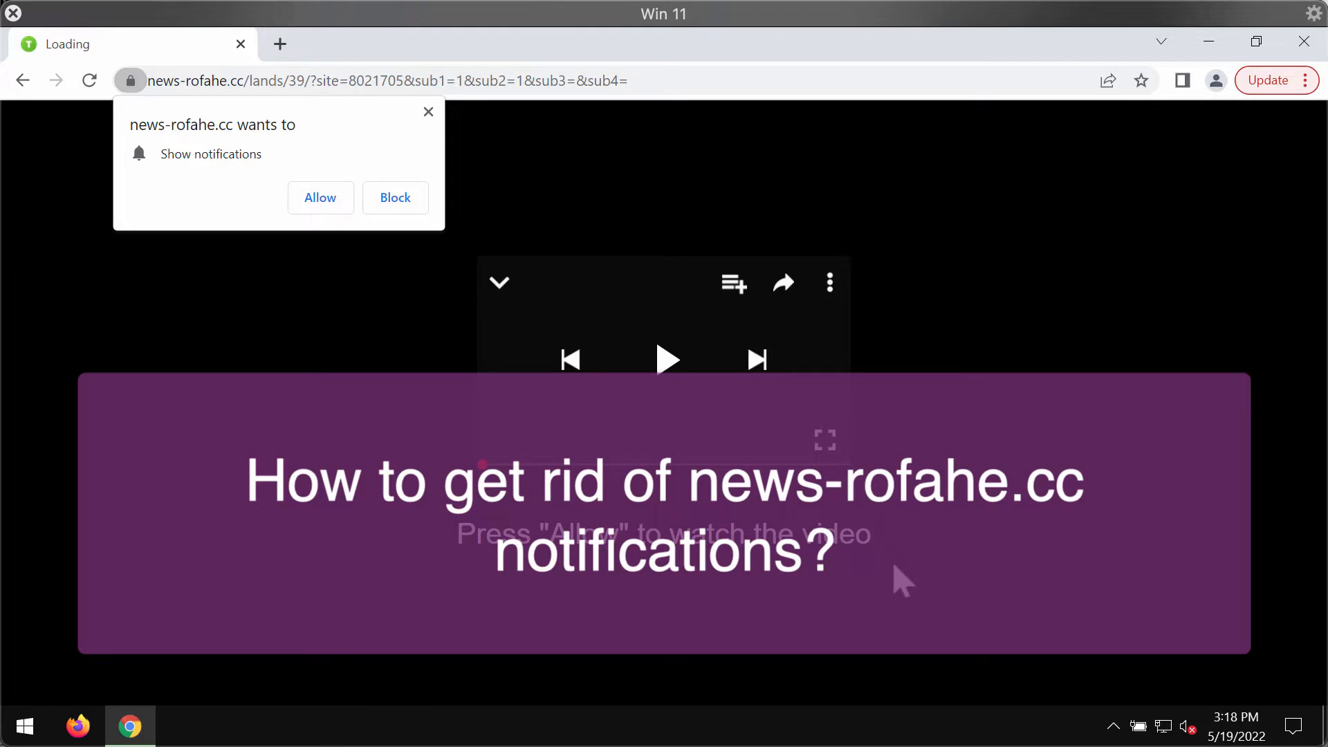
mouse_move(810, 538)
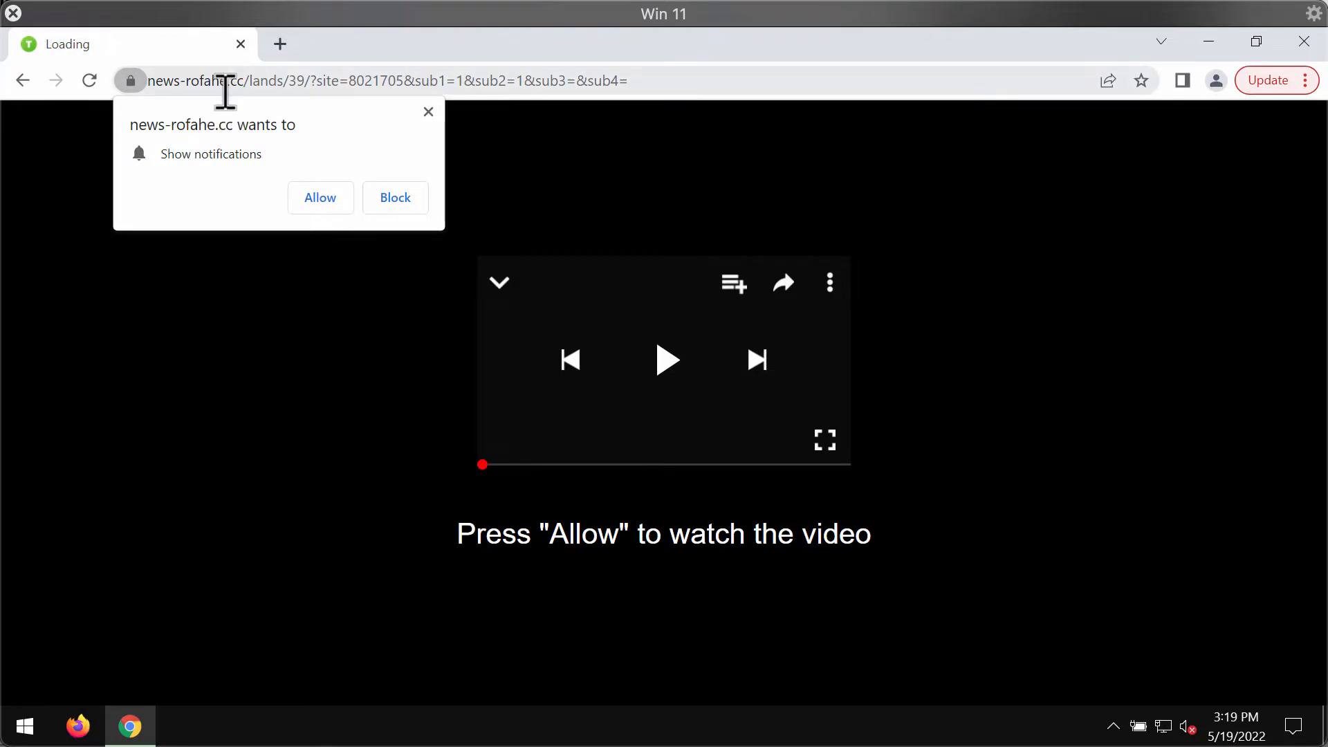
mouse_move(292, 227)
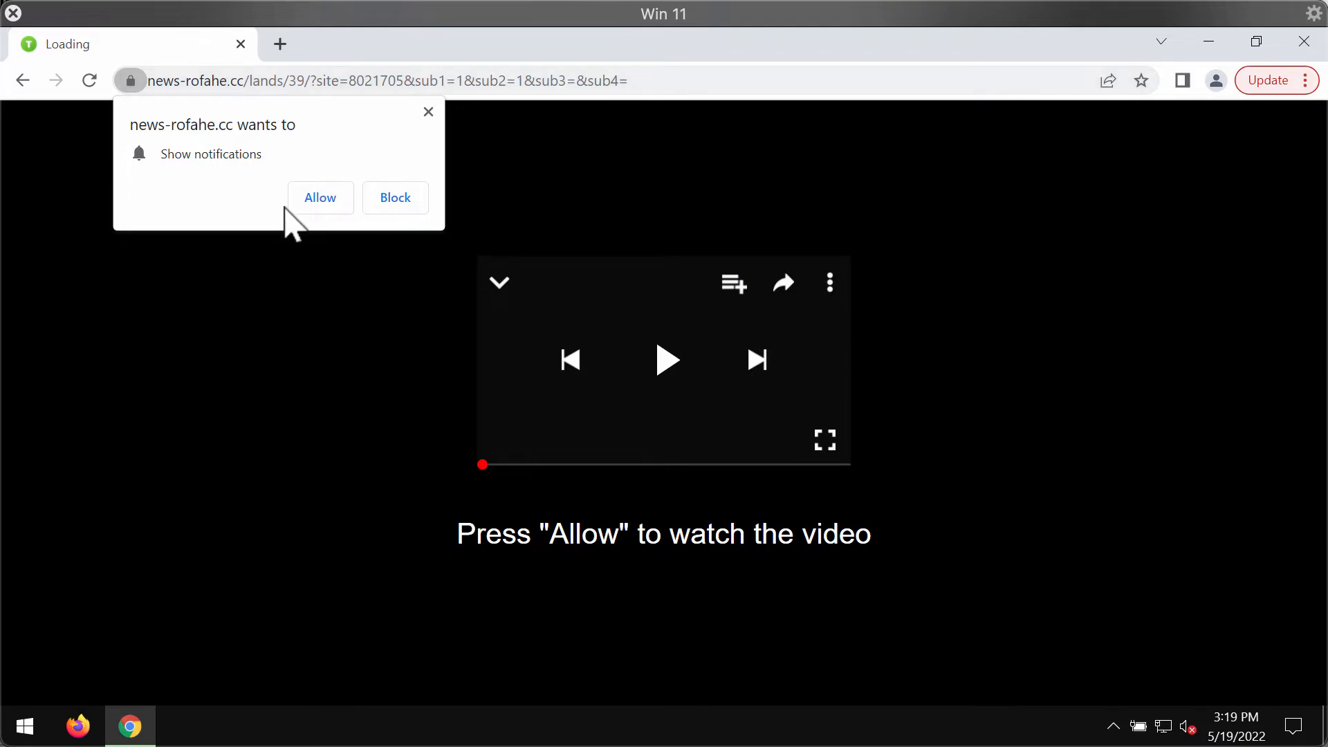
mouse_move(512, 80)
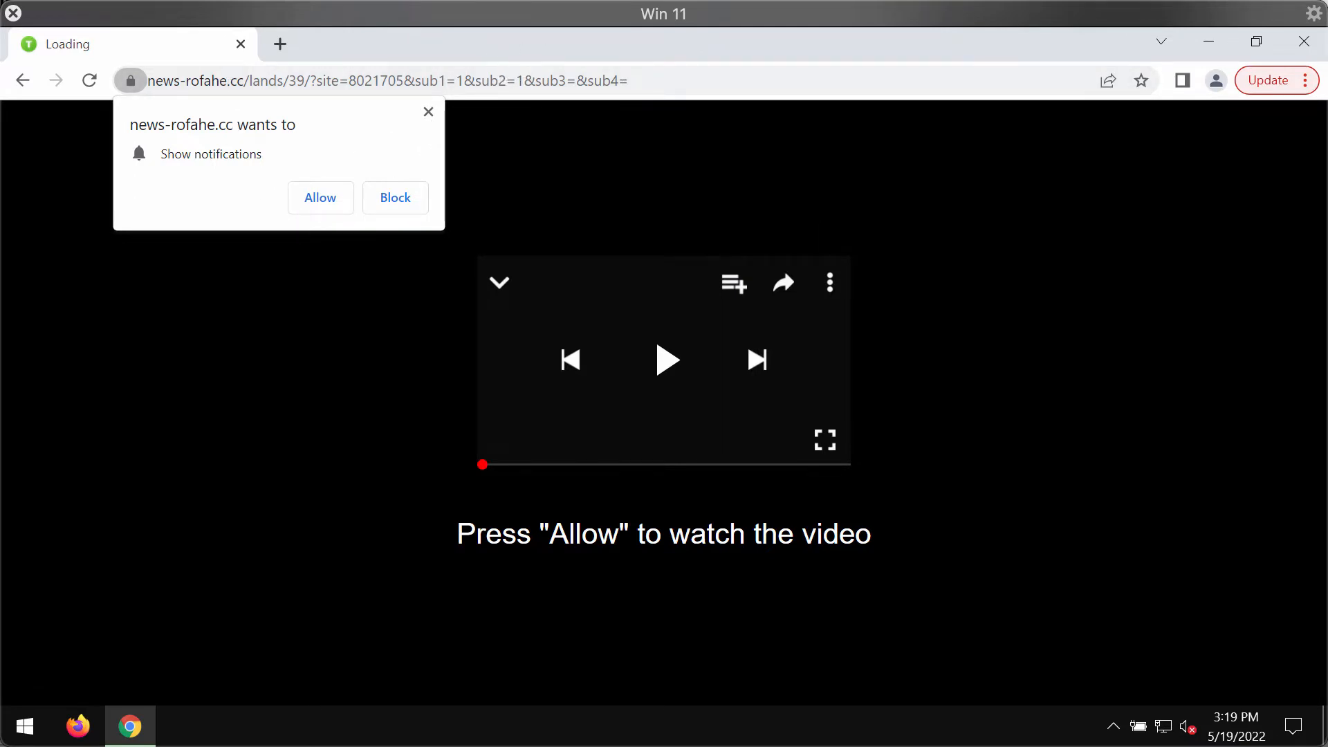
mouse_move(771, 568)
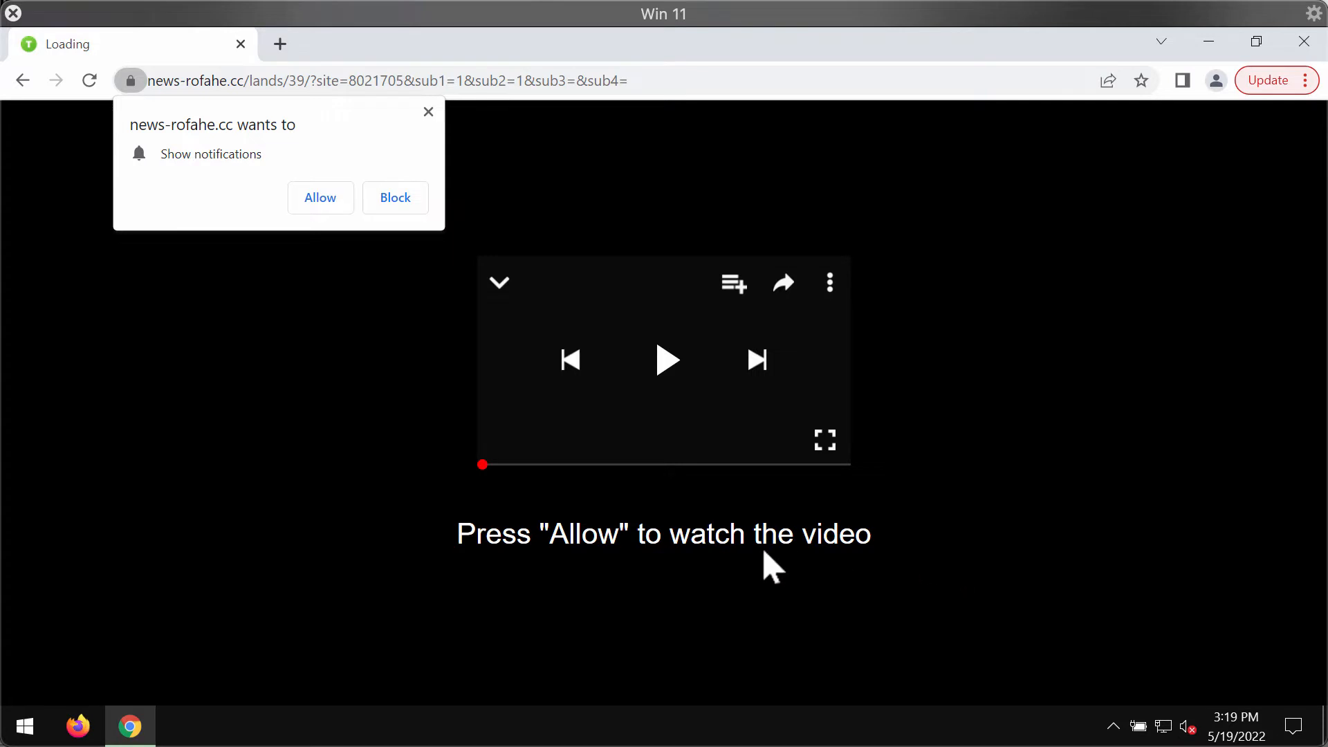
mouse_move(364, 462)
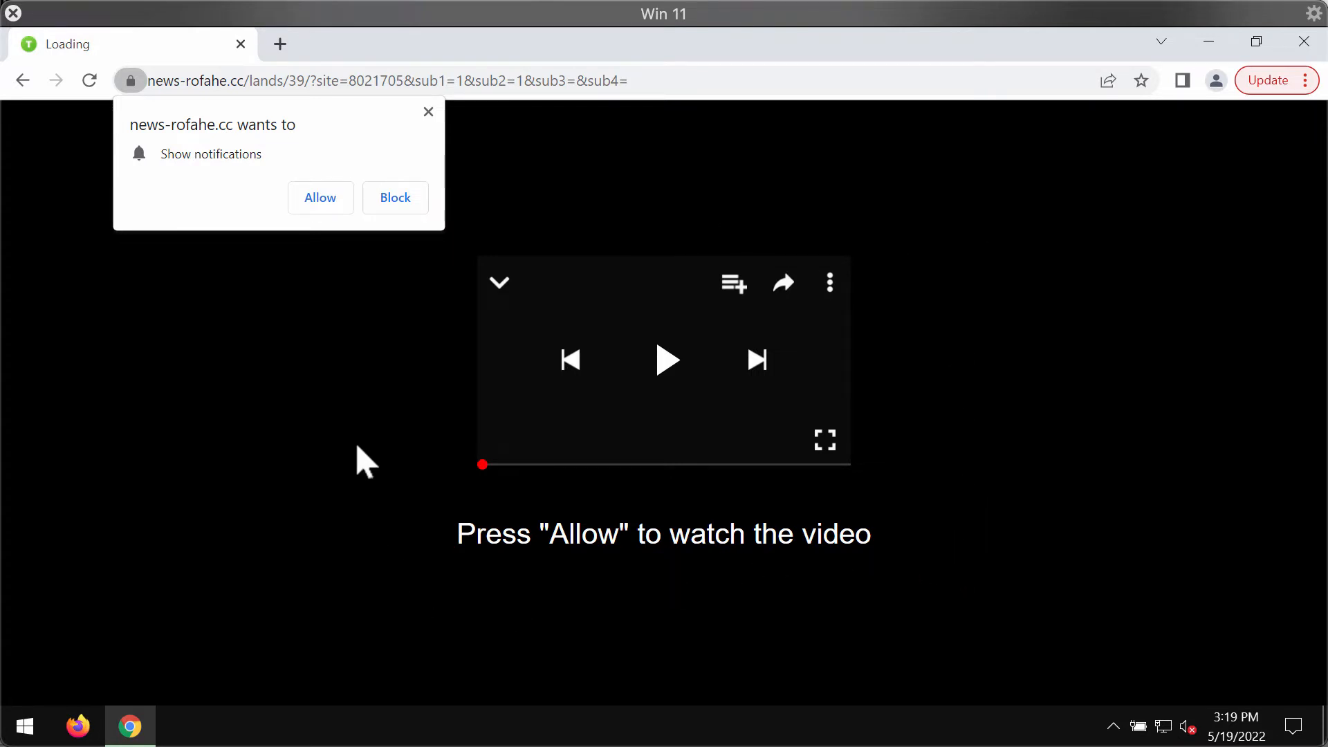
mouse_move(376, 368)
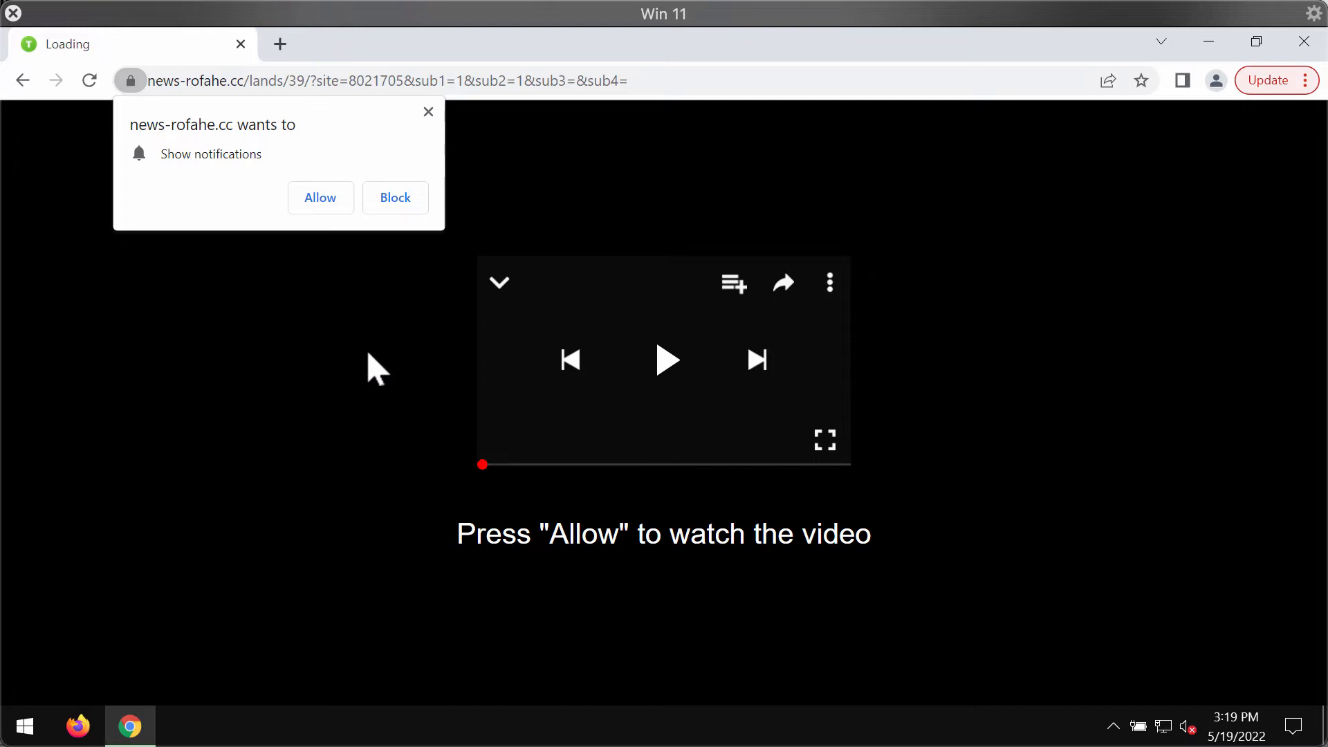
mouse_move(339, 339)
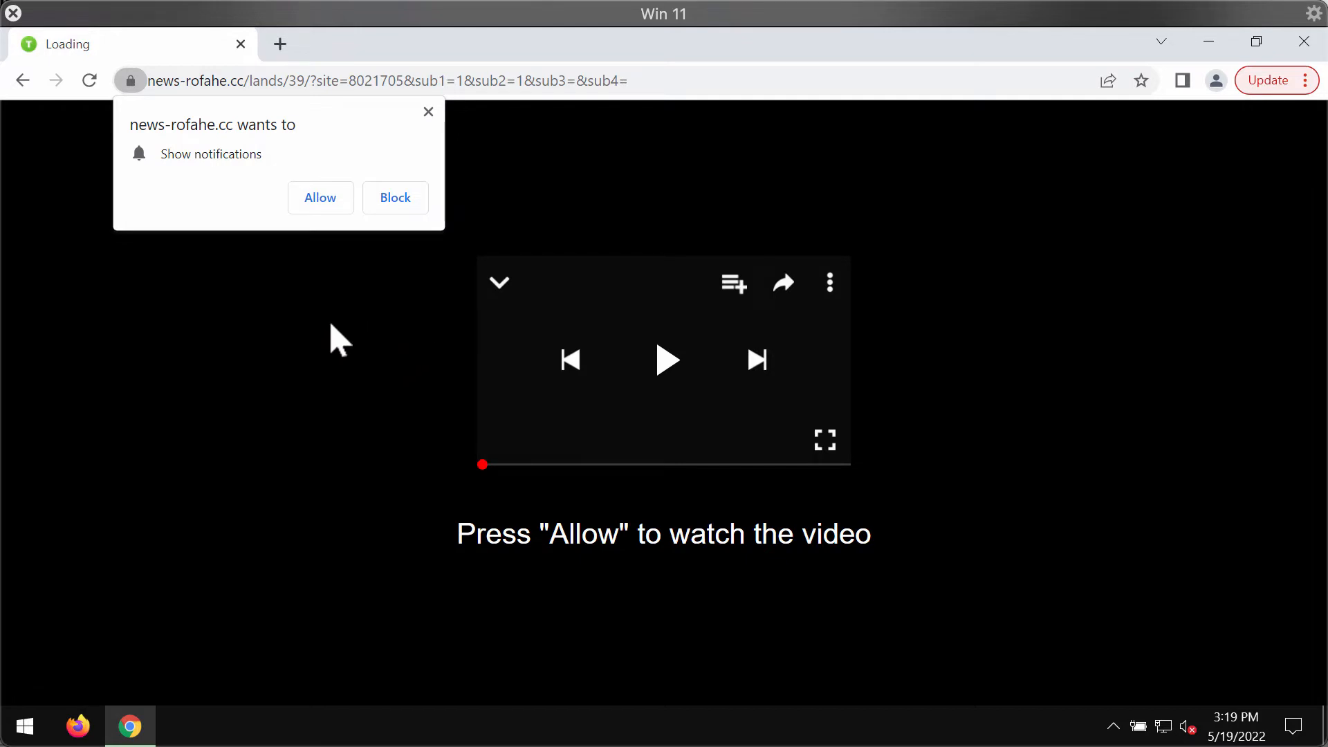
mouse_move(183, 575)
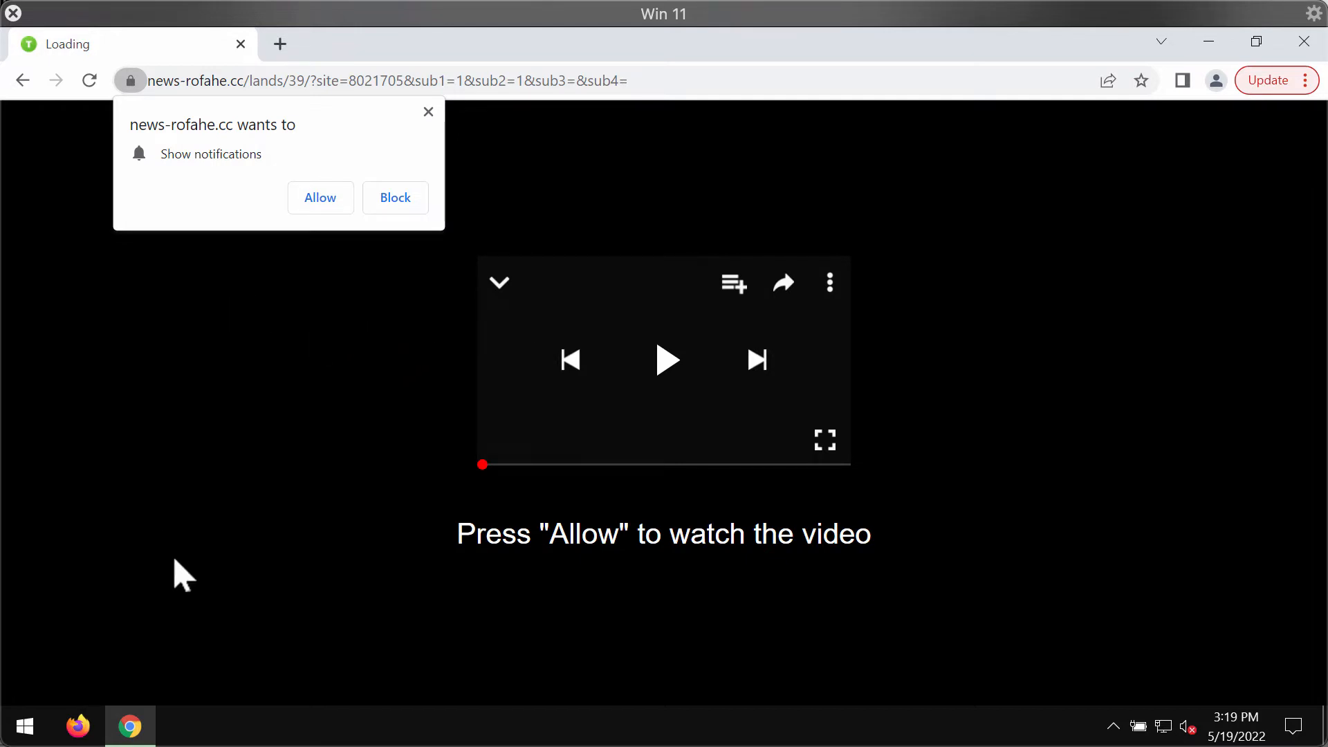
mouse_move(339, 229)
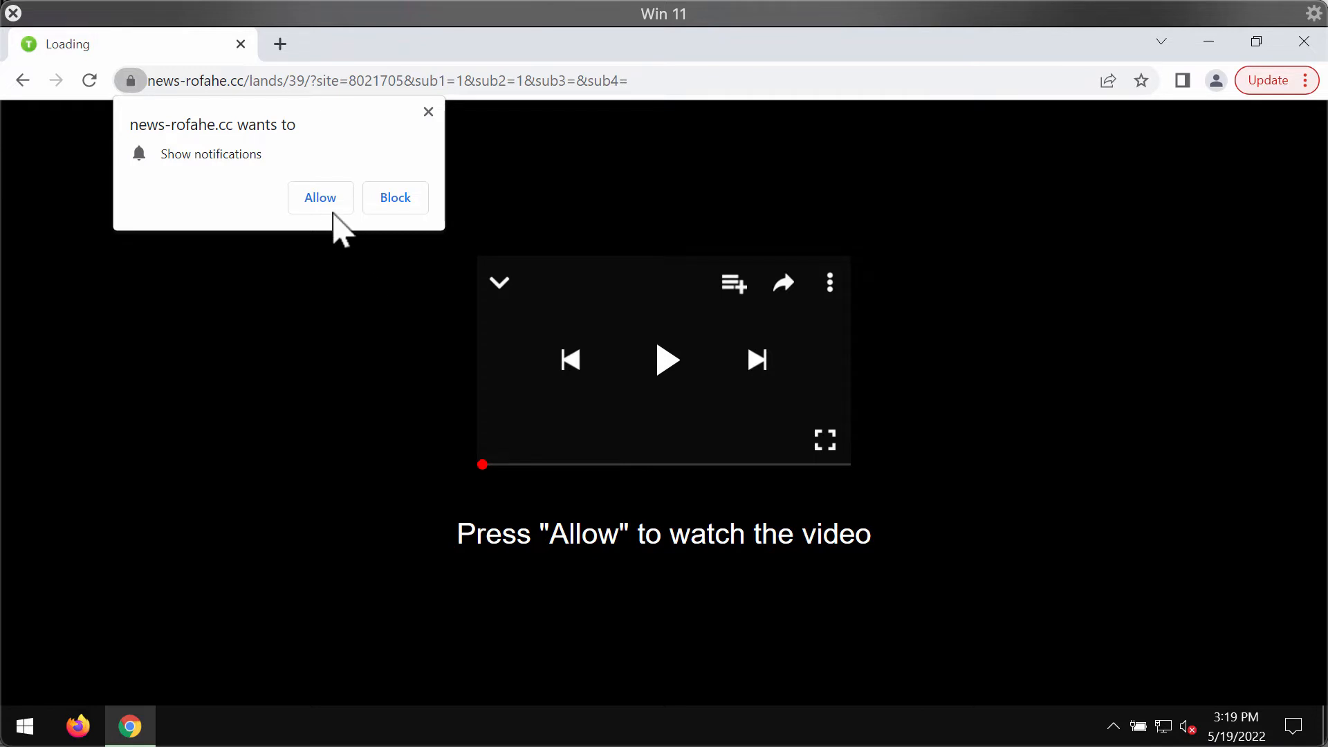
Allow news-rofahe.cc notifications and start a fresh tab on the Google start page.
click(394, 198)
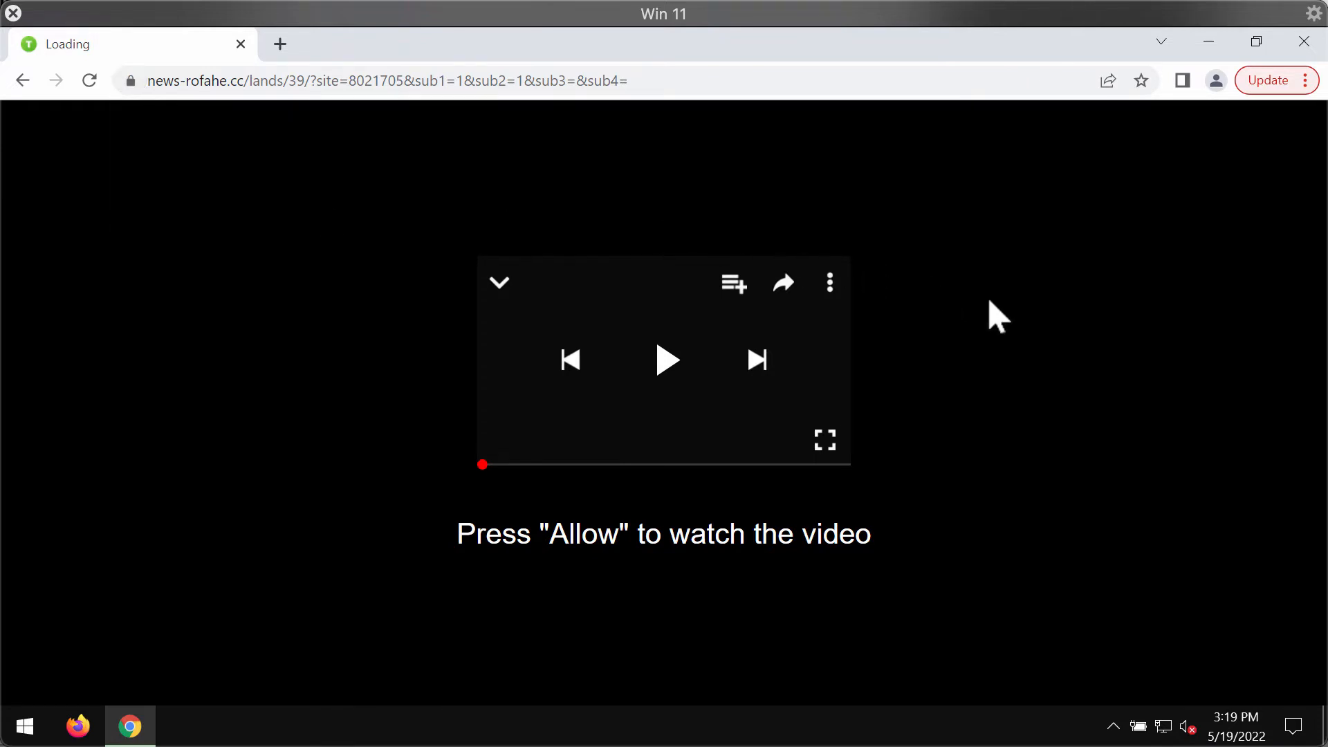
click(280, 43)
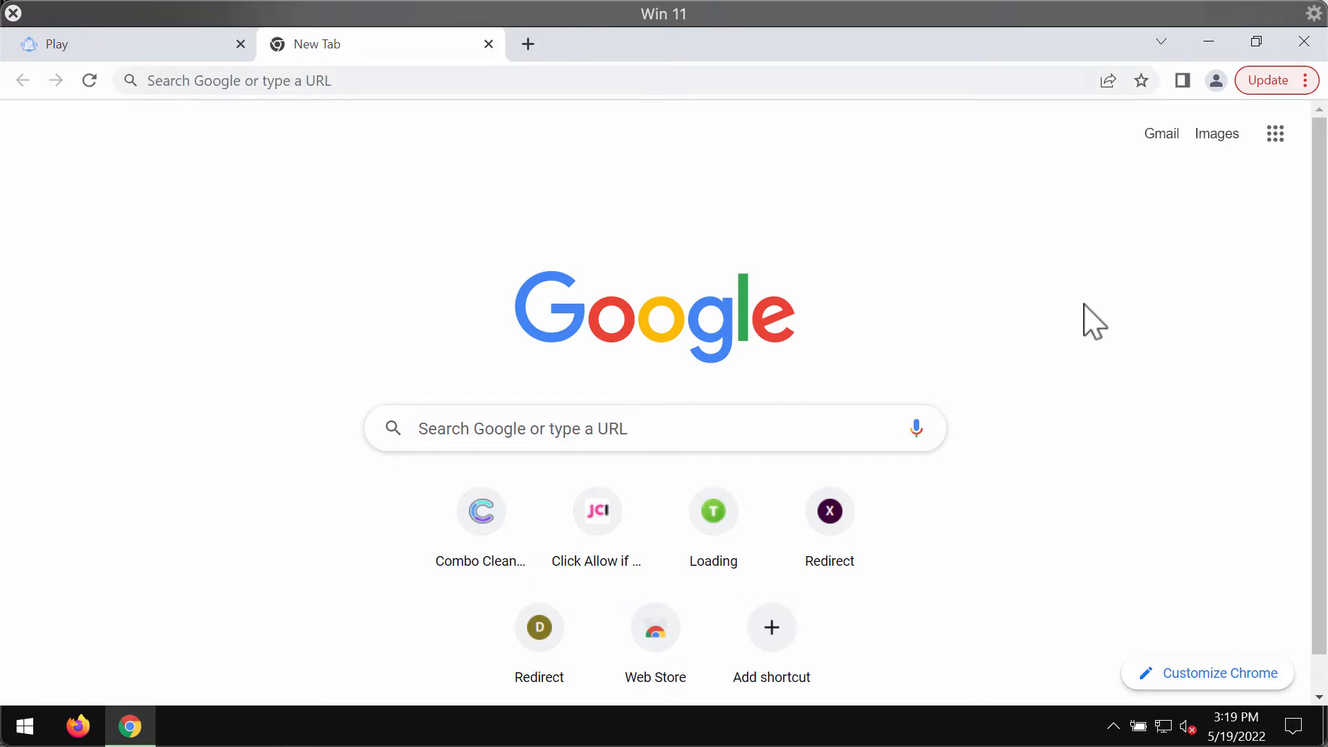
mouse_move(1089, 327)
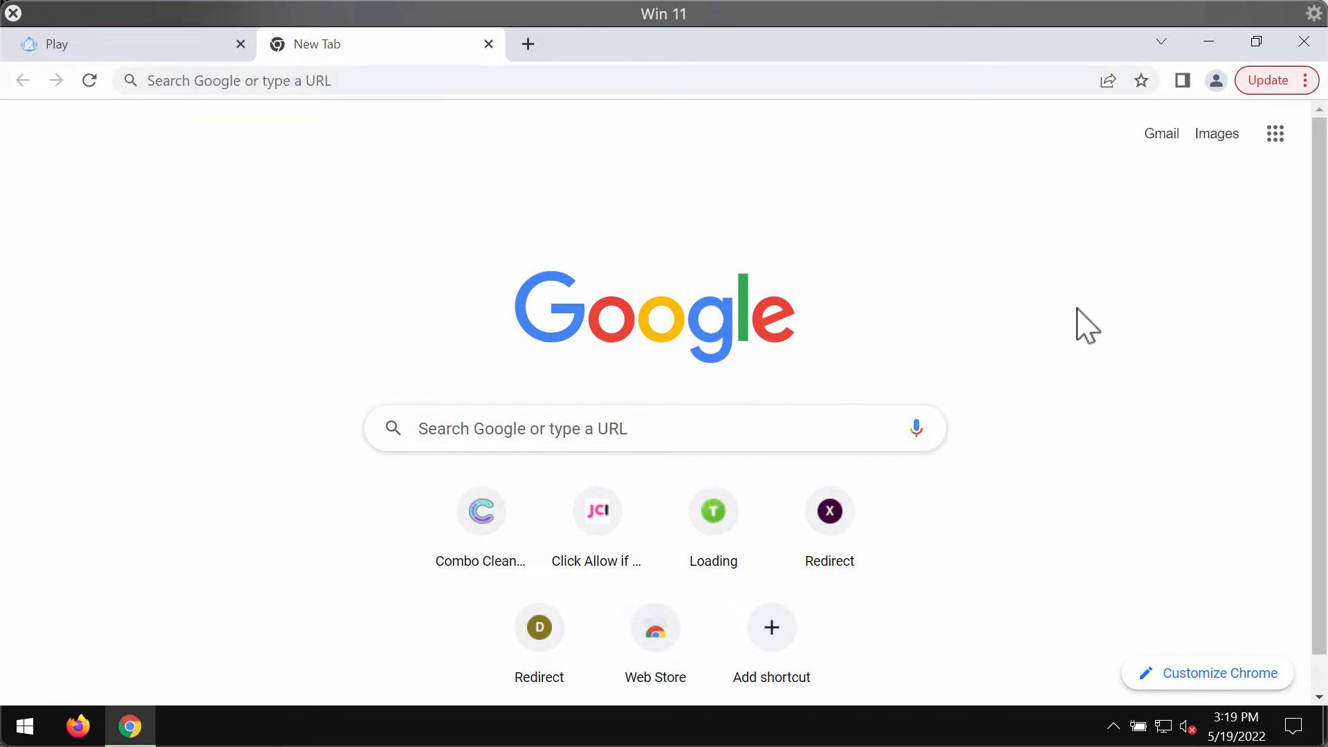
mouse_move(981, 403)
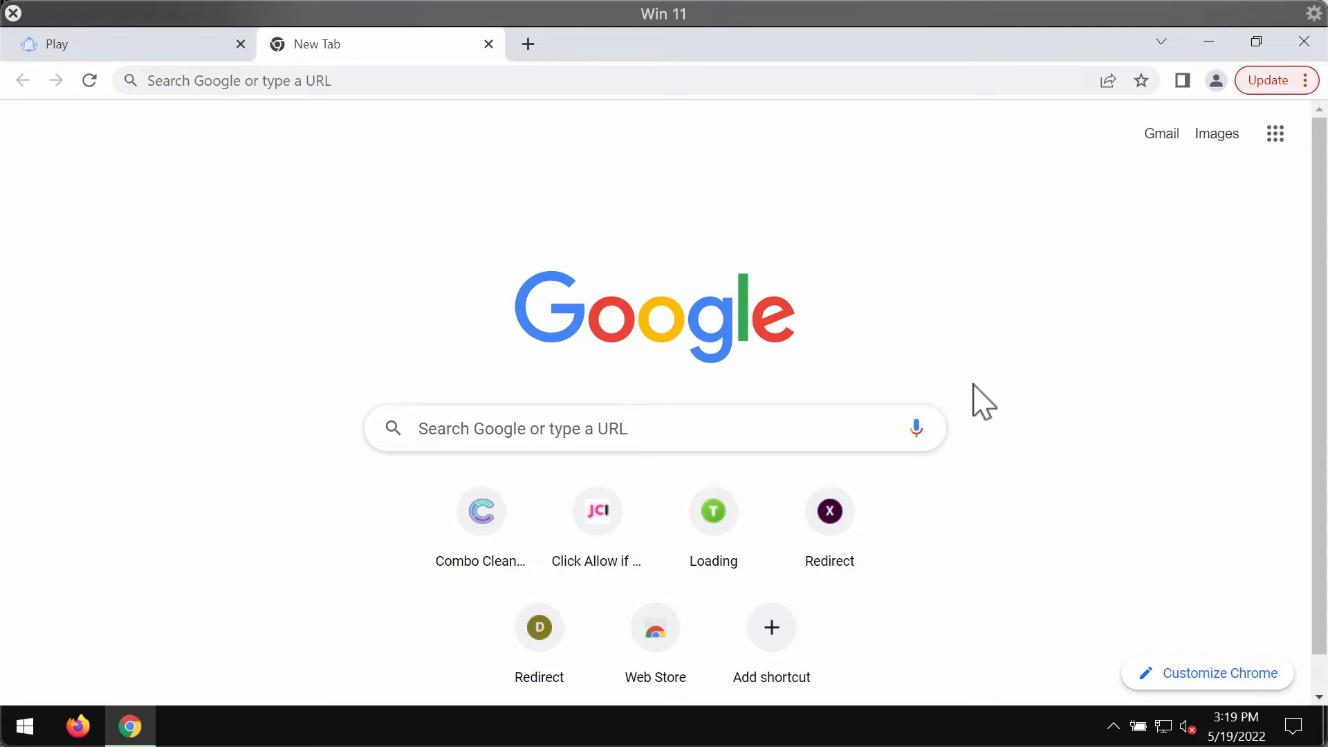
mouse_move(1025, 288)
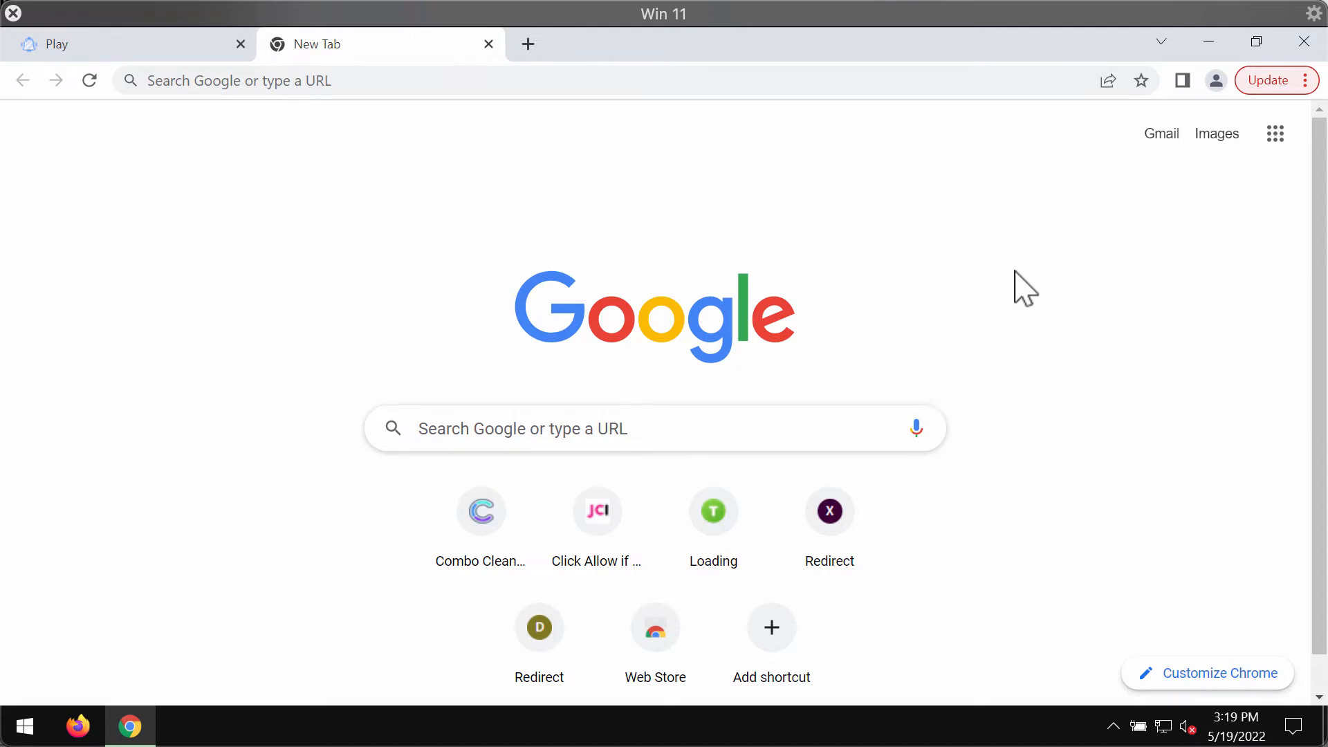
mouse_move(829, 291)
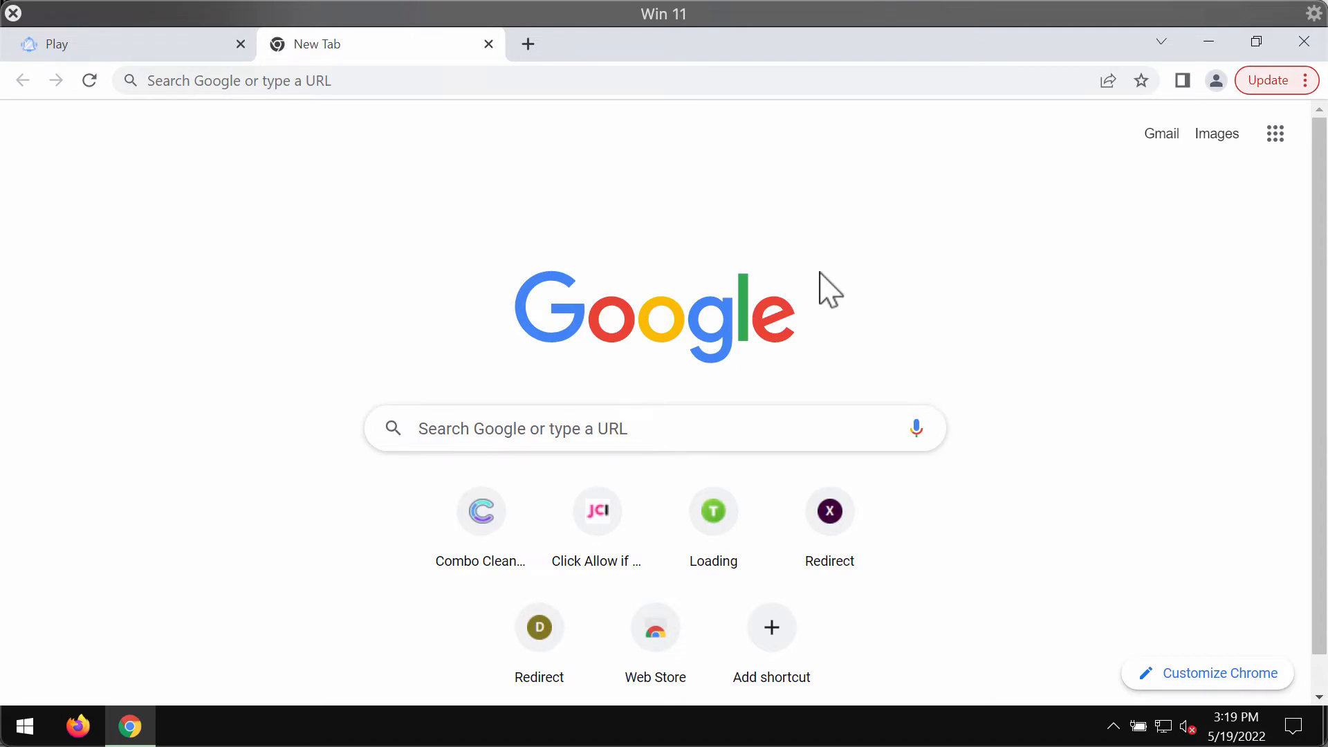
mouse_move(1070, 431)
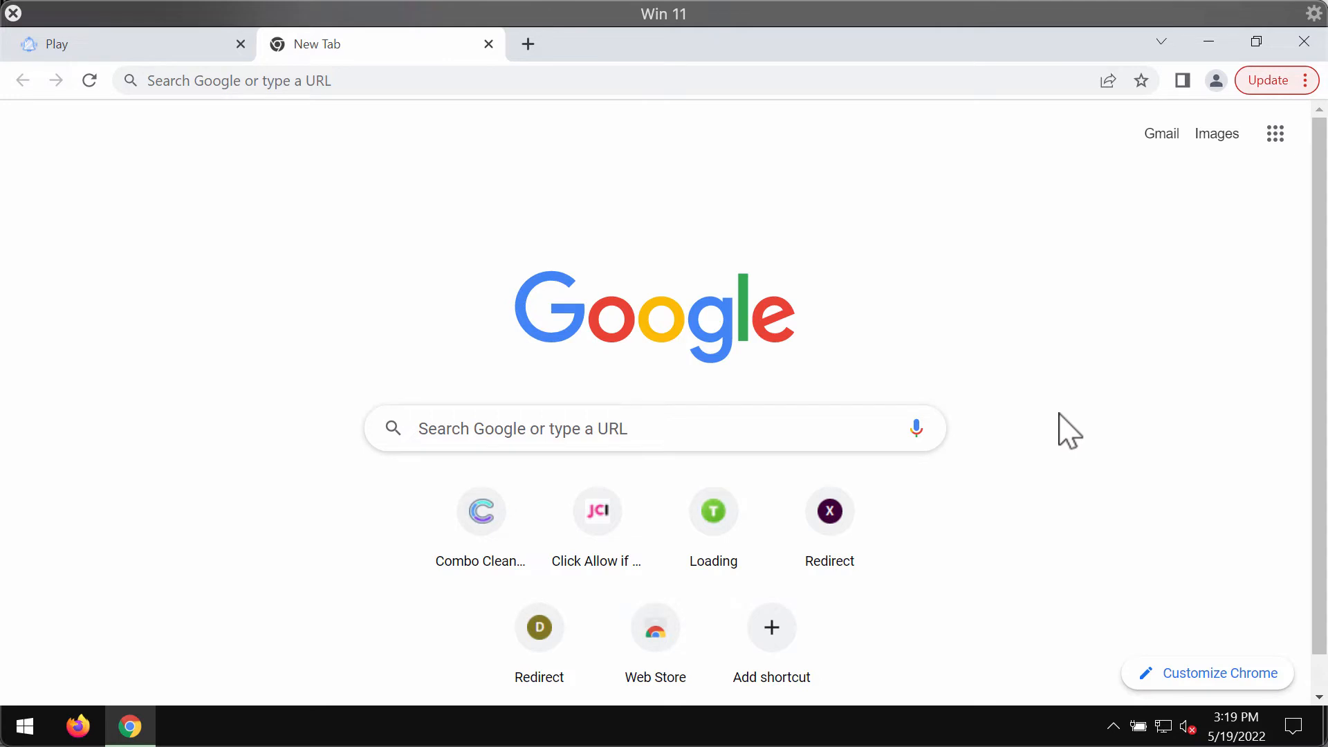
mouse_move(966, 387)
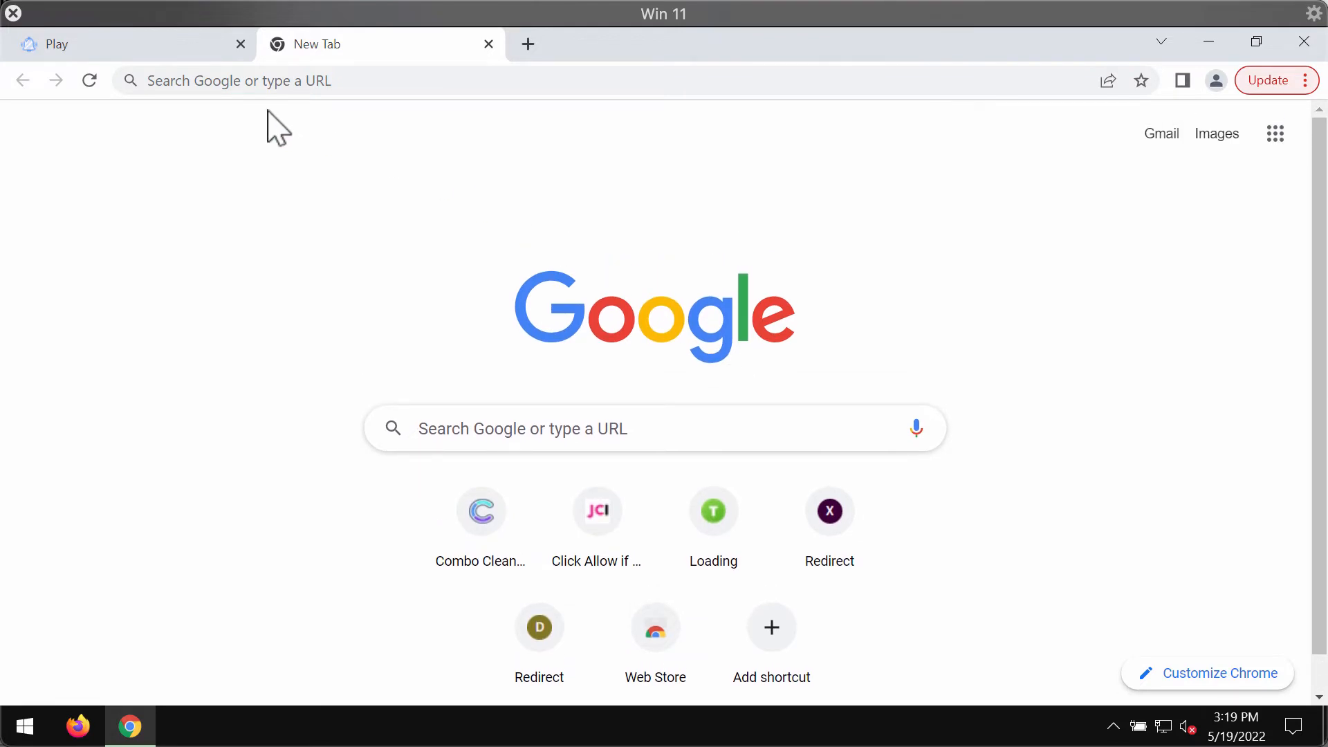
mouse_move(351, 127)
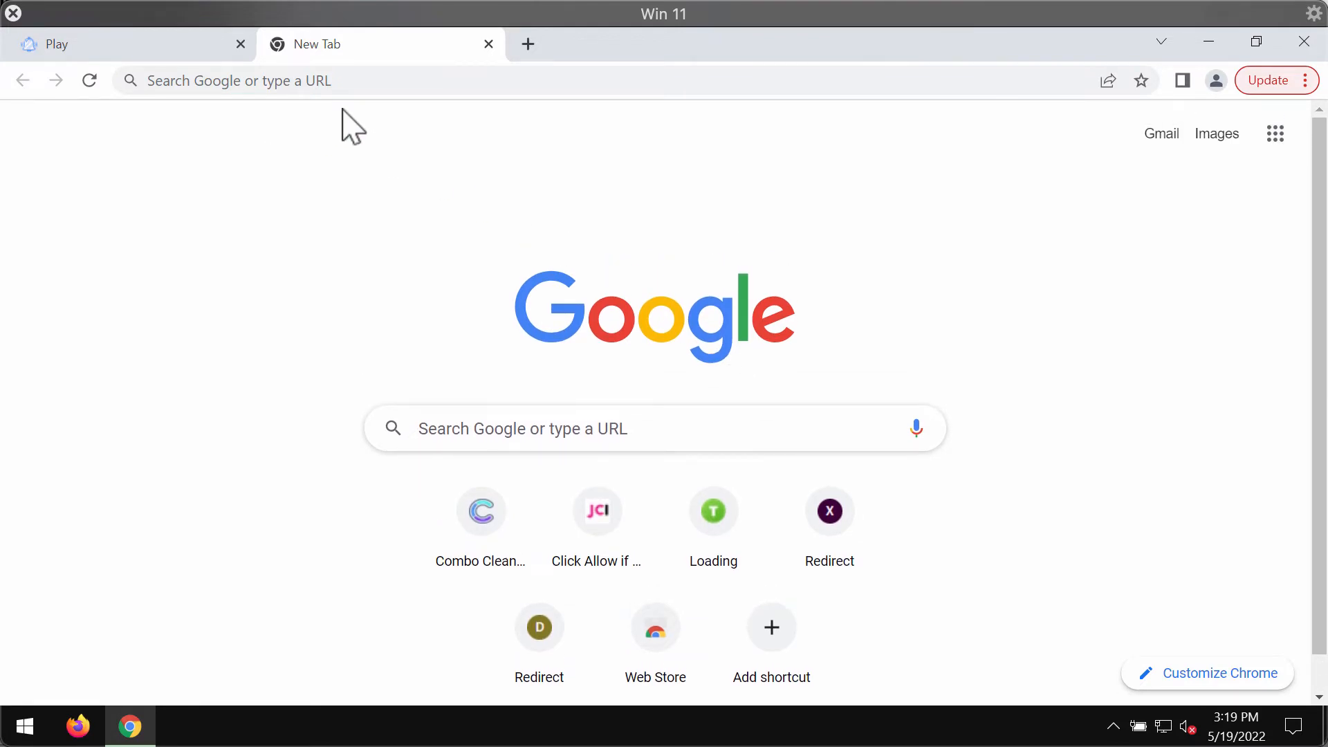
mouse_move(382, 115)
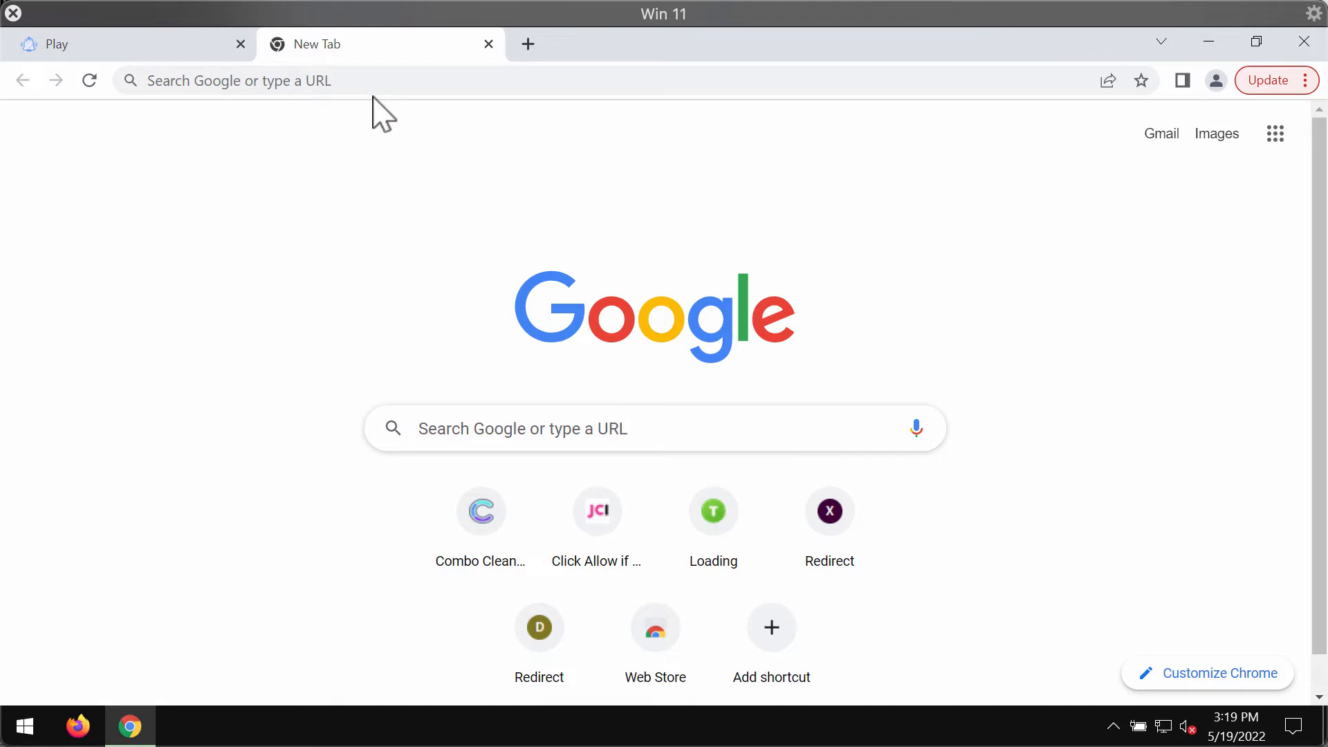
mouse_move(1296, 93)
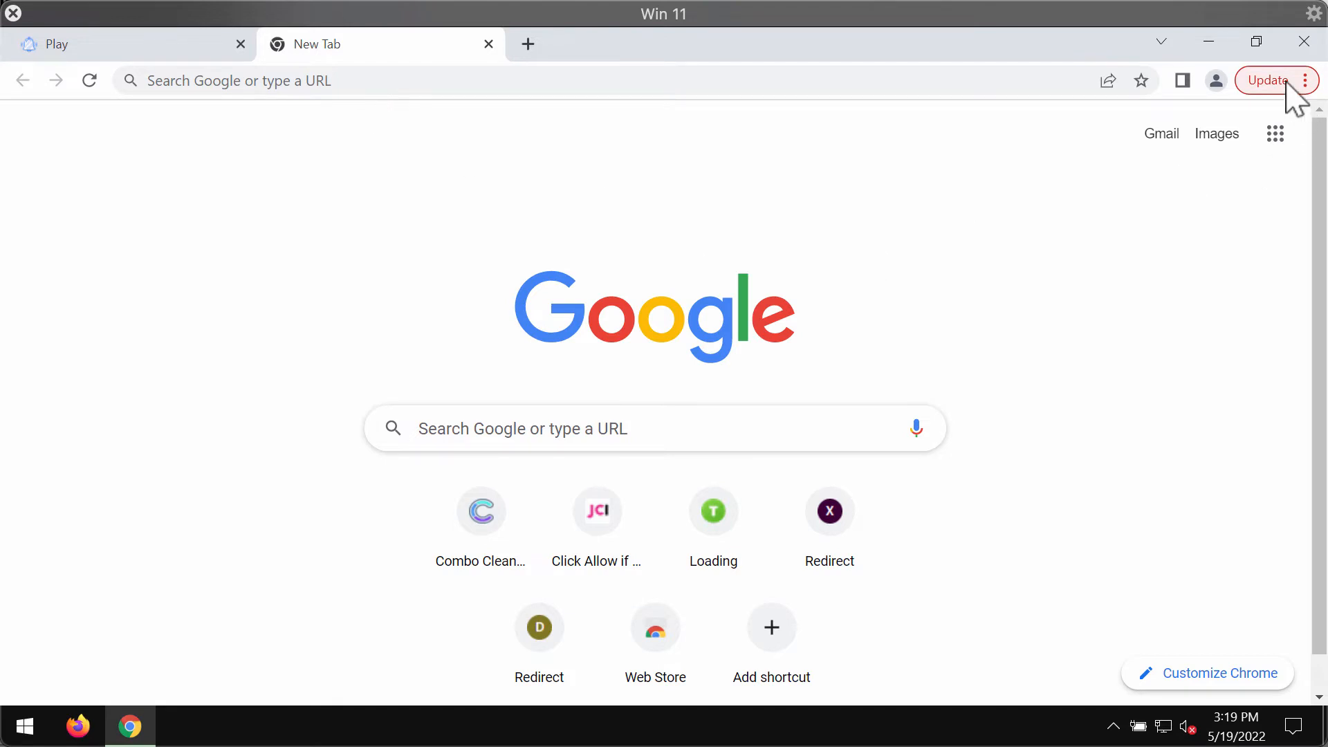
Reach the site notification settings via Privacy and security and act on the allowed-sites entry.
click(1305, 80)
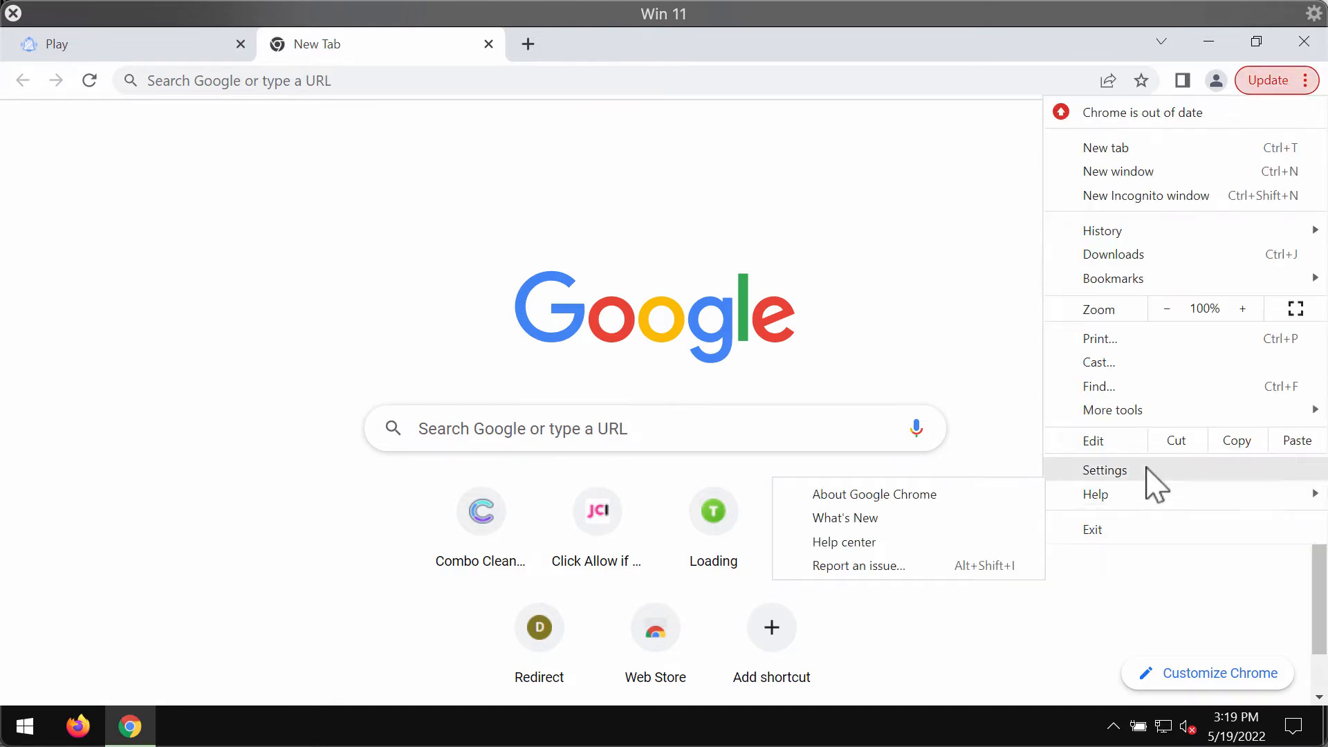
click(1105, 471)
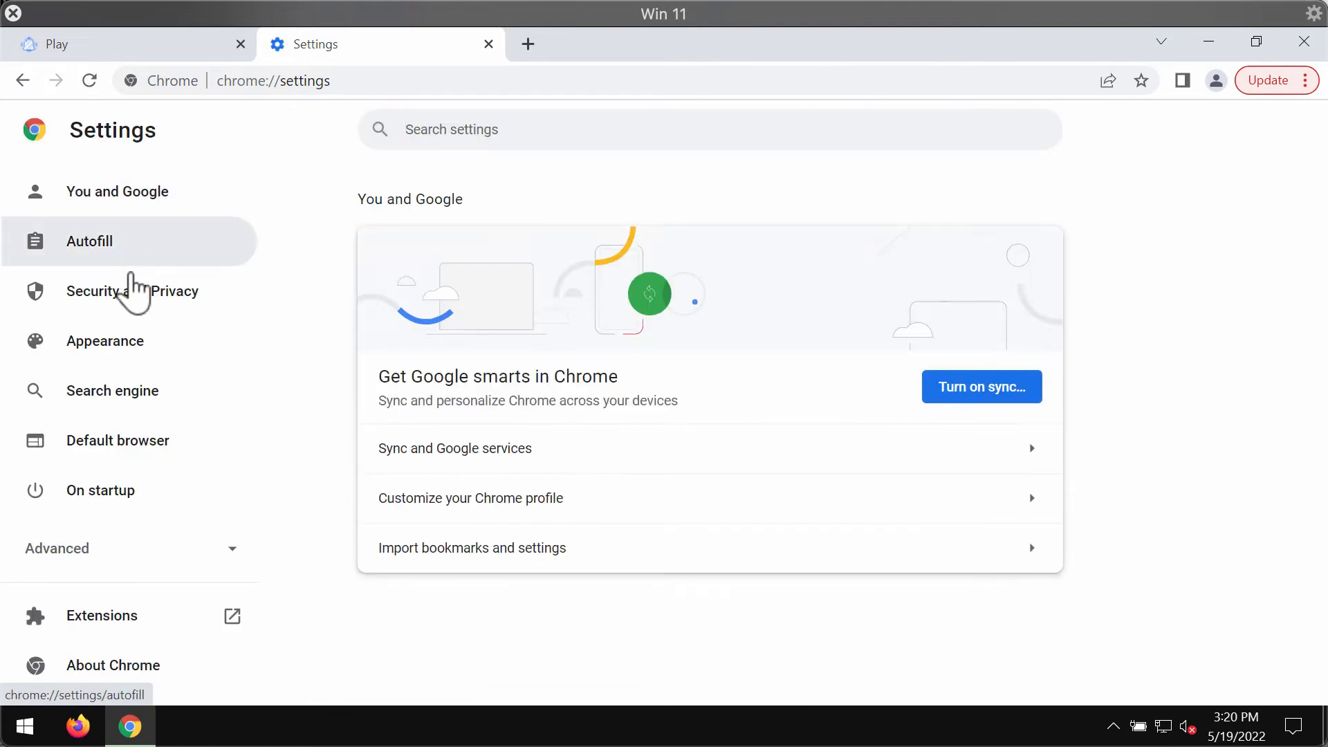
click(132, 291)
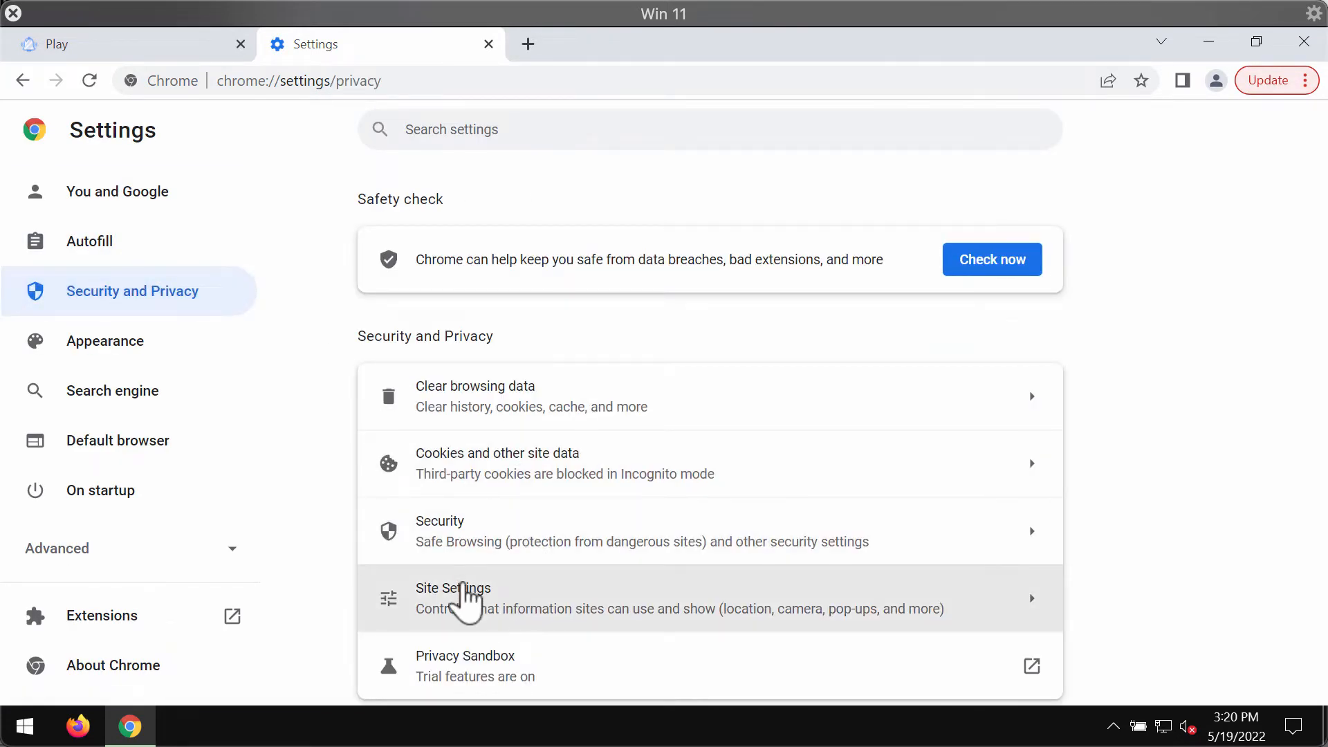
click(454, 588)
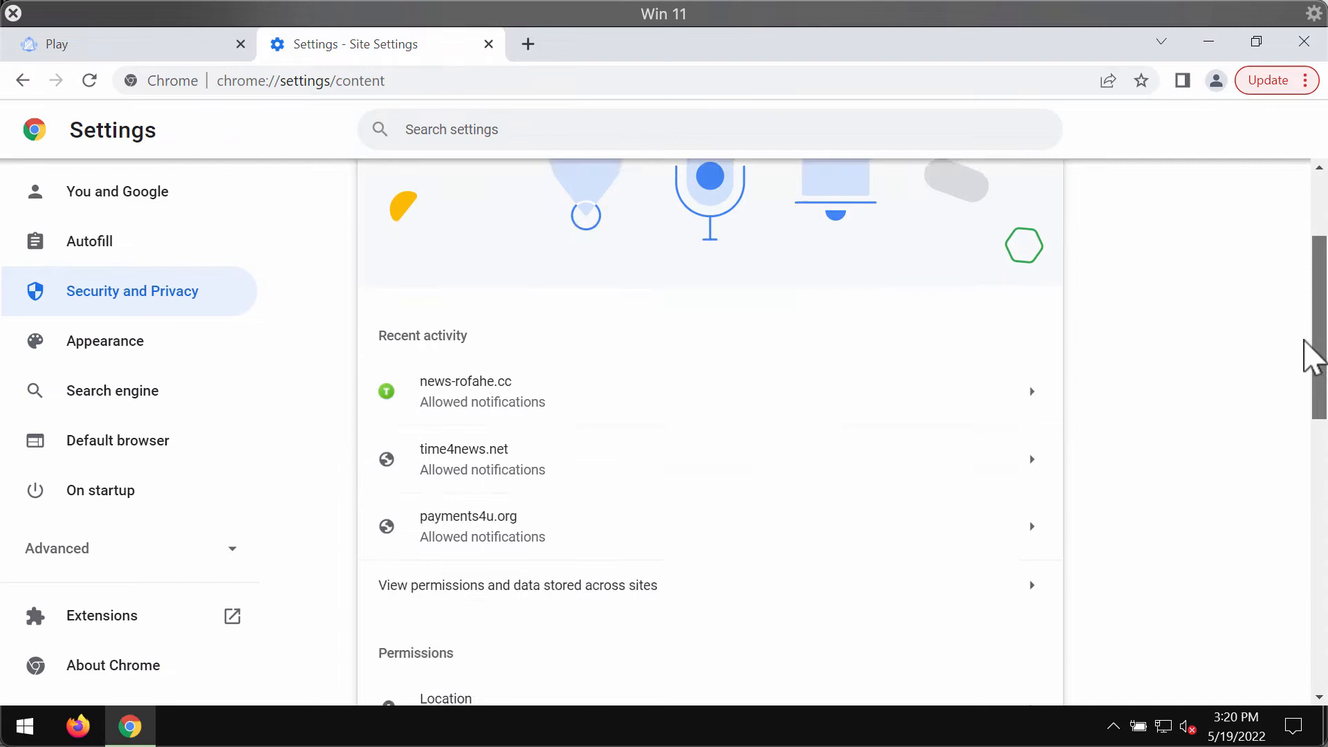
scroll(down, 3)
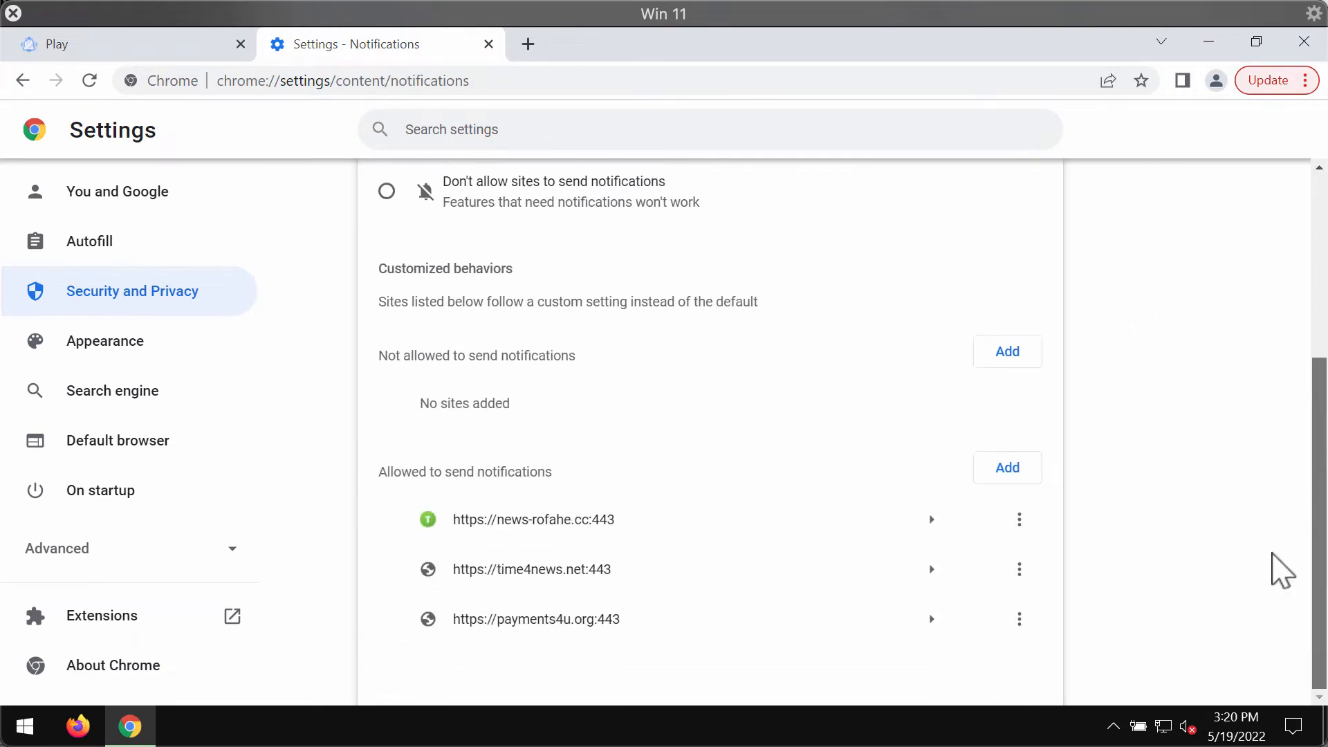
mouse_move(1088, 569)
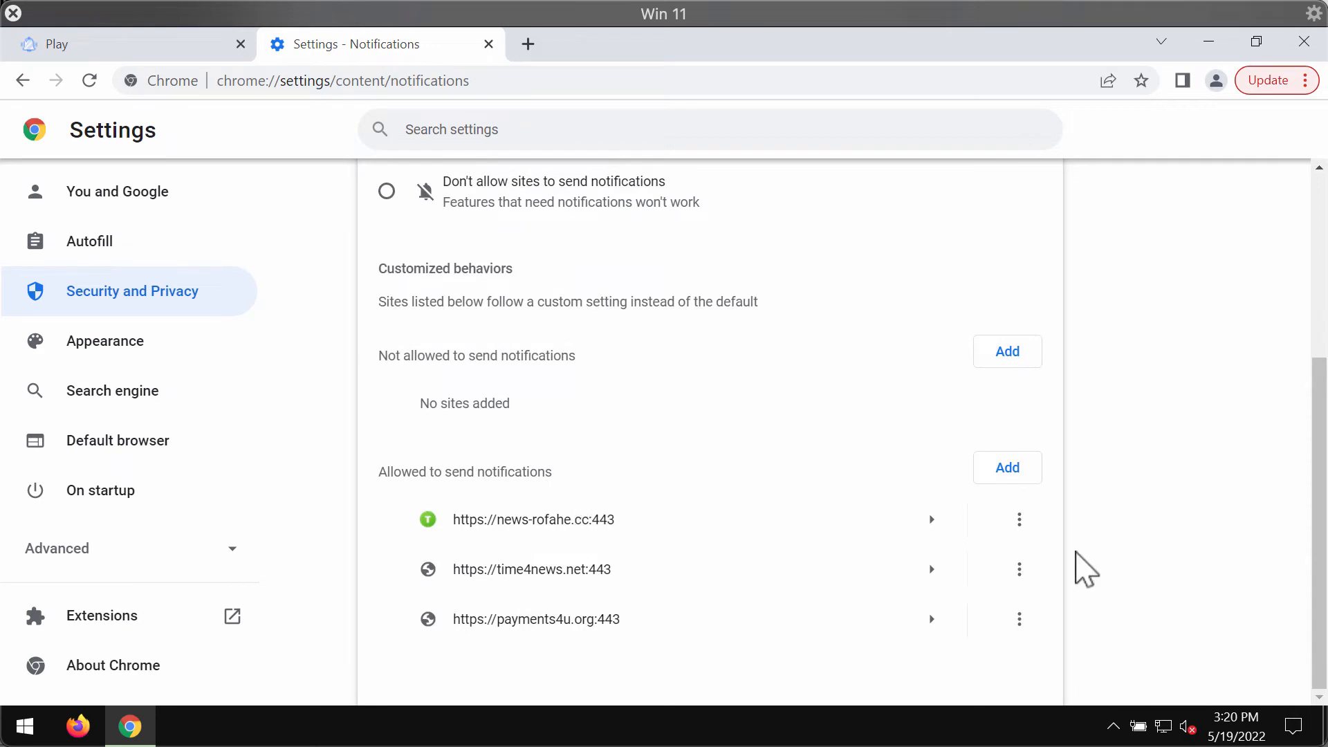
mouse_move(566, 530)
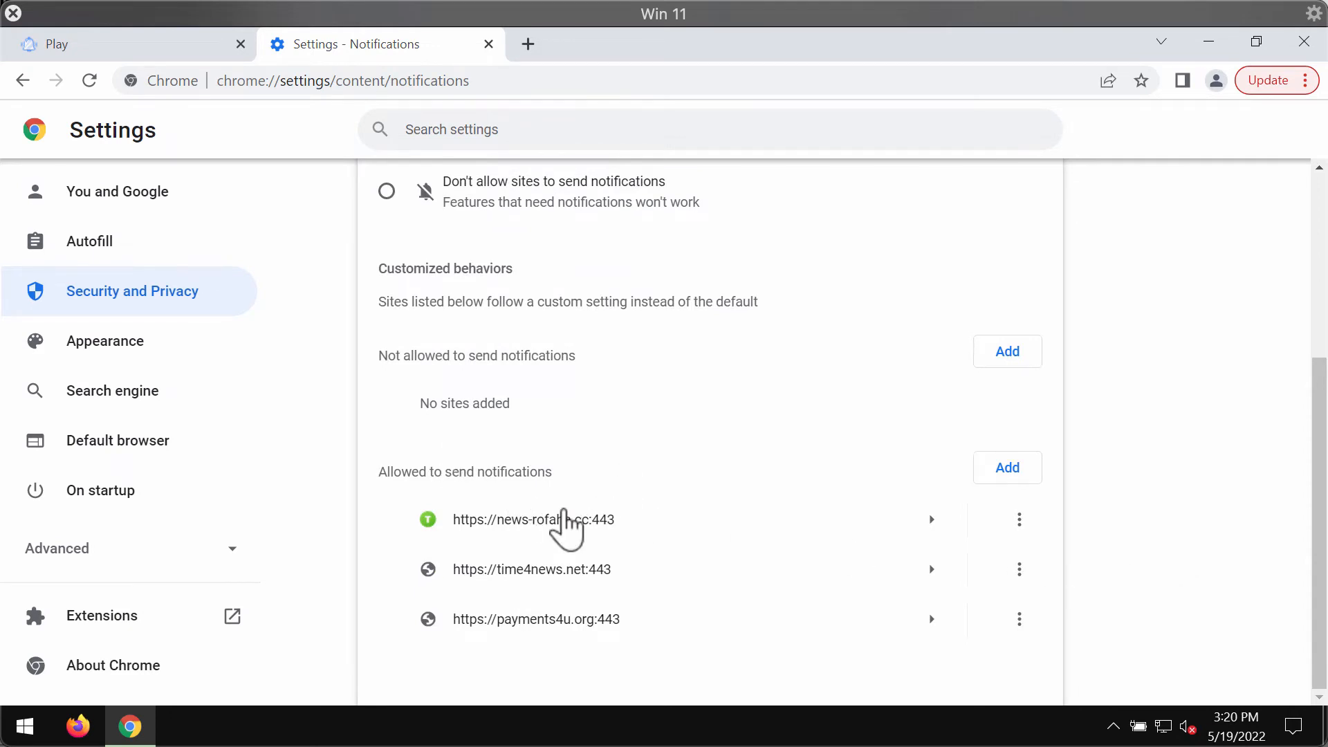
mouse_move(492, 538)
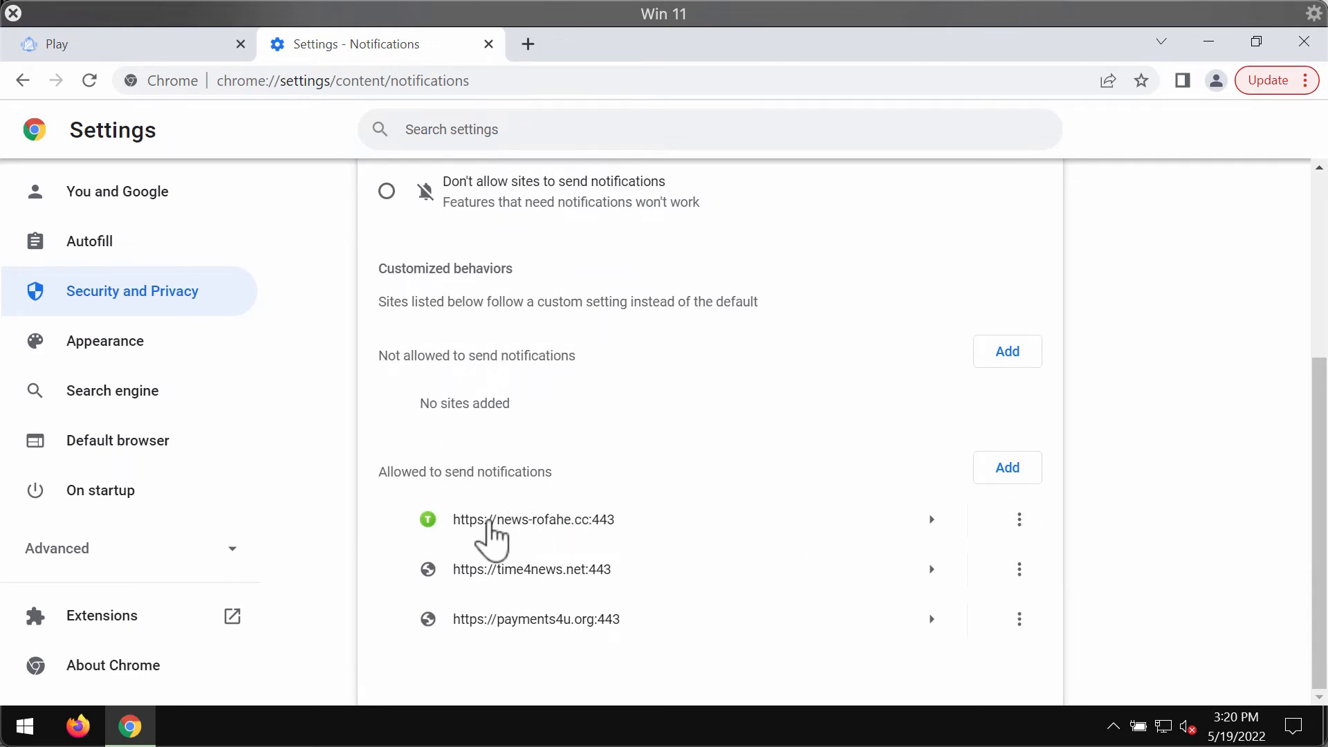
mouse_move(1073, 531)
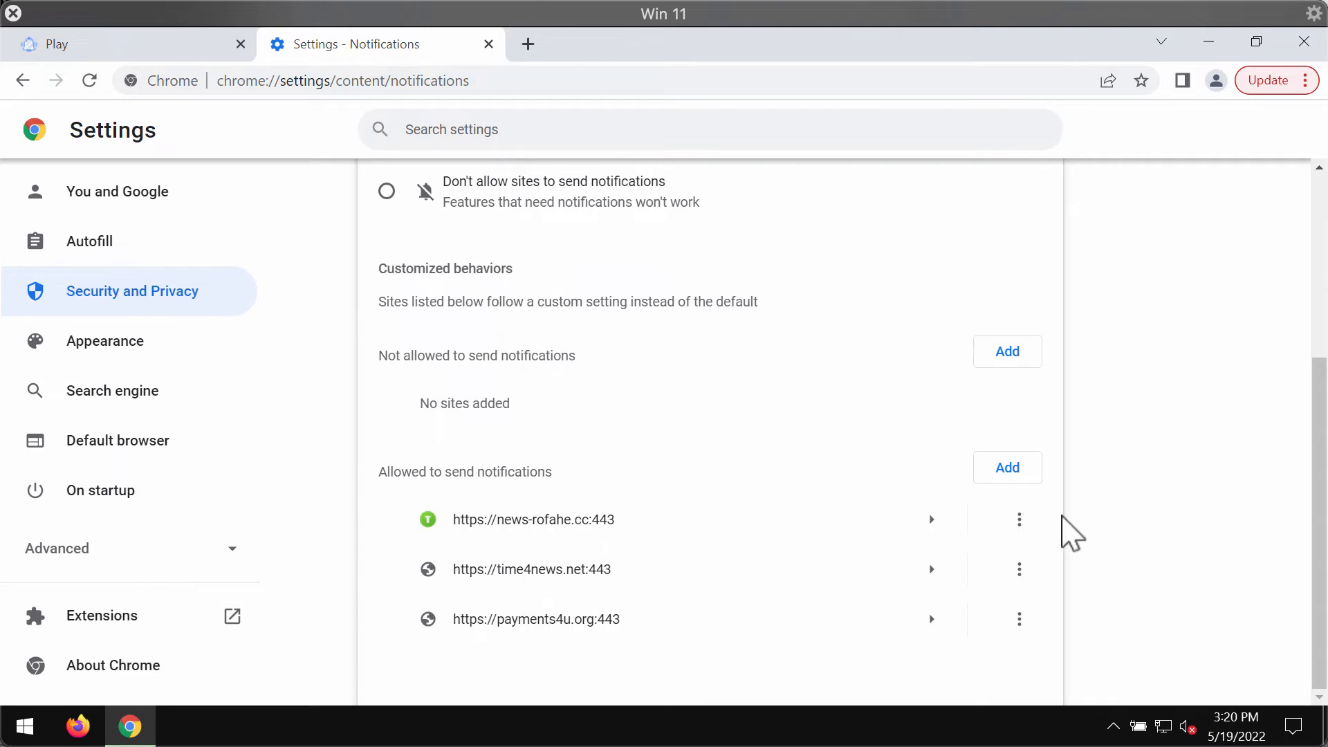
scroll(up, 3)
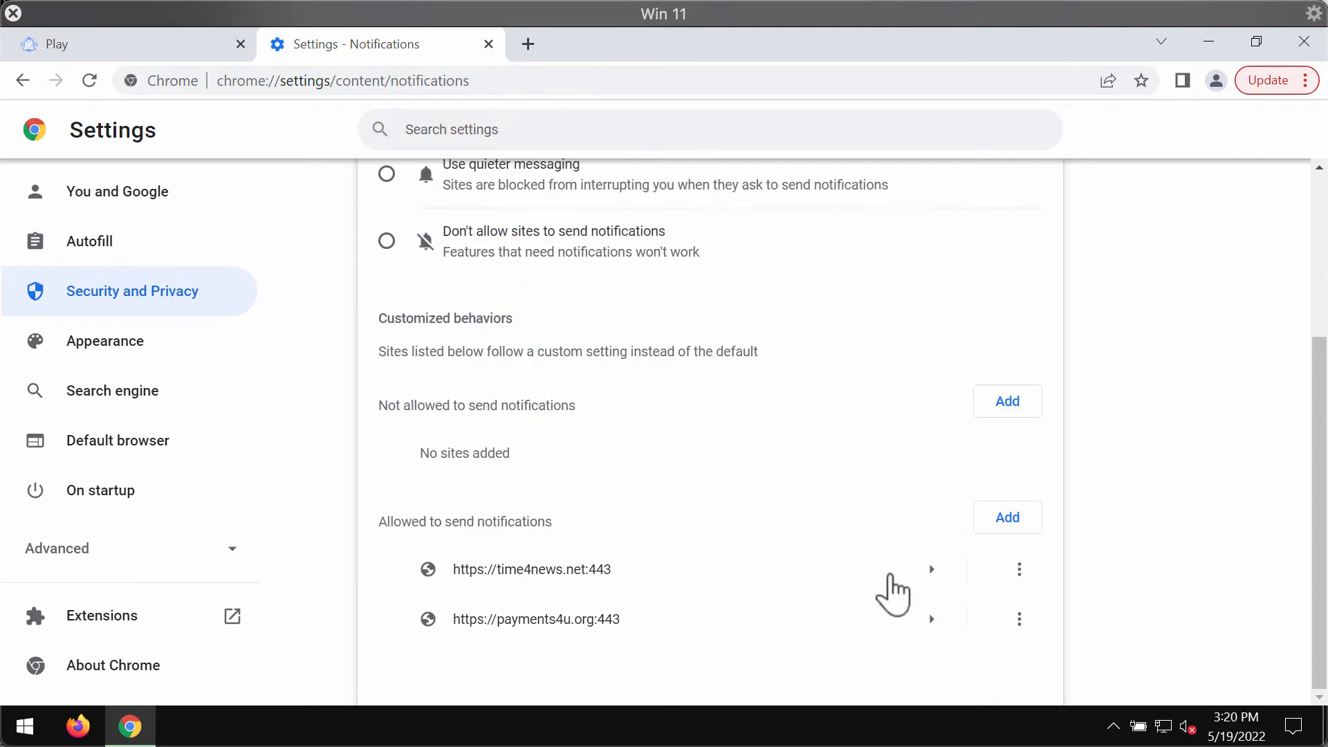
click(1018, 569)
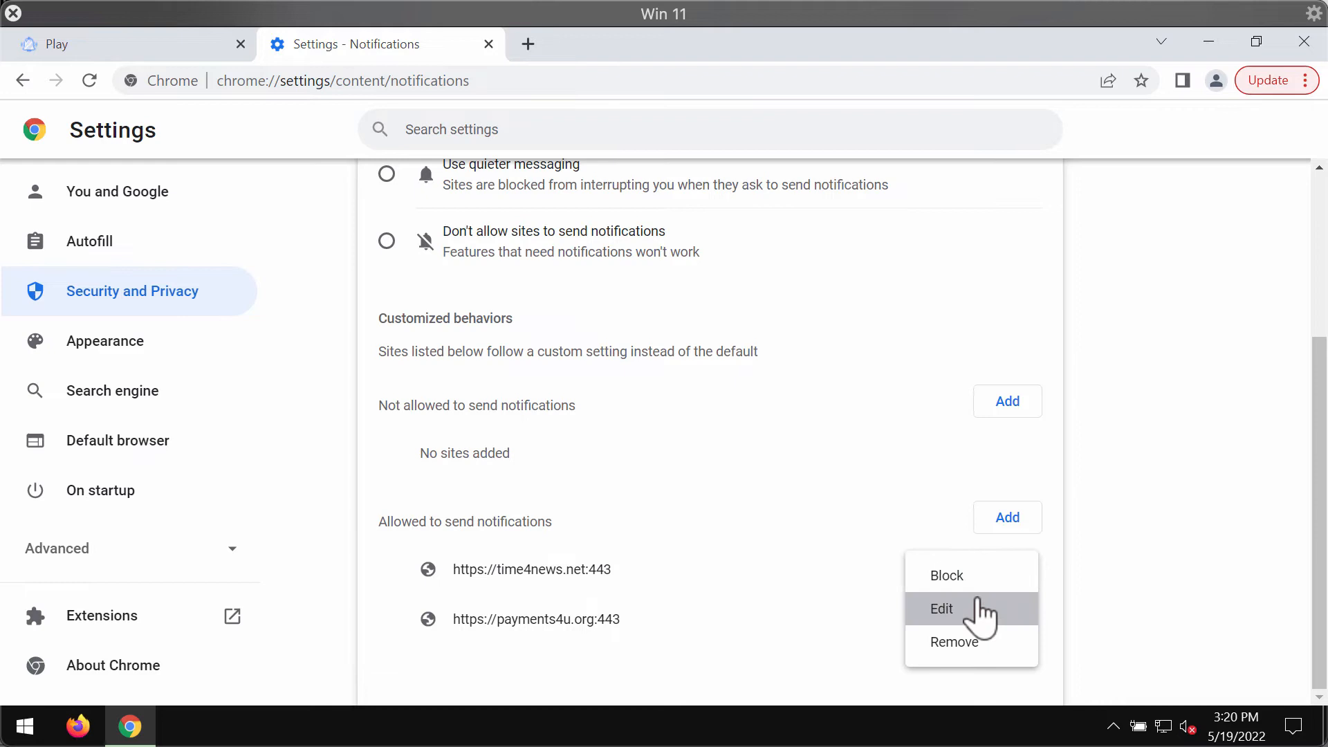
mouse_move(1157, 583)
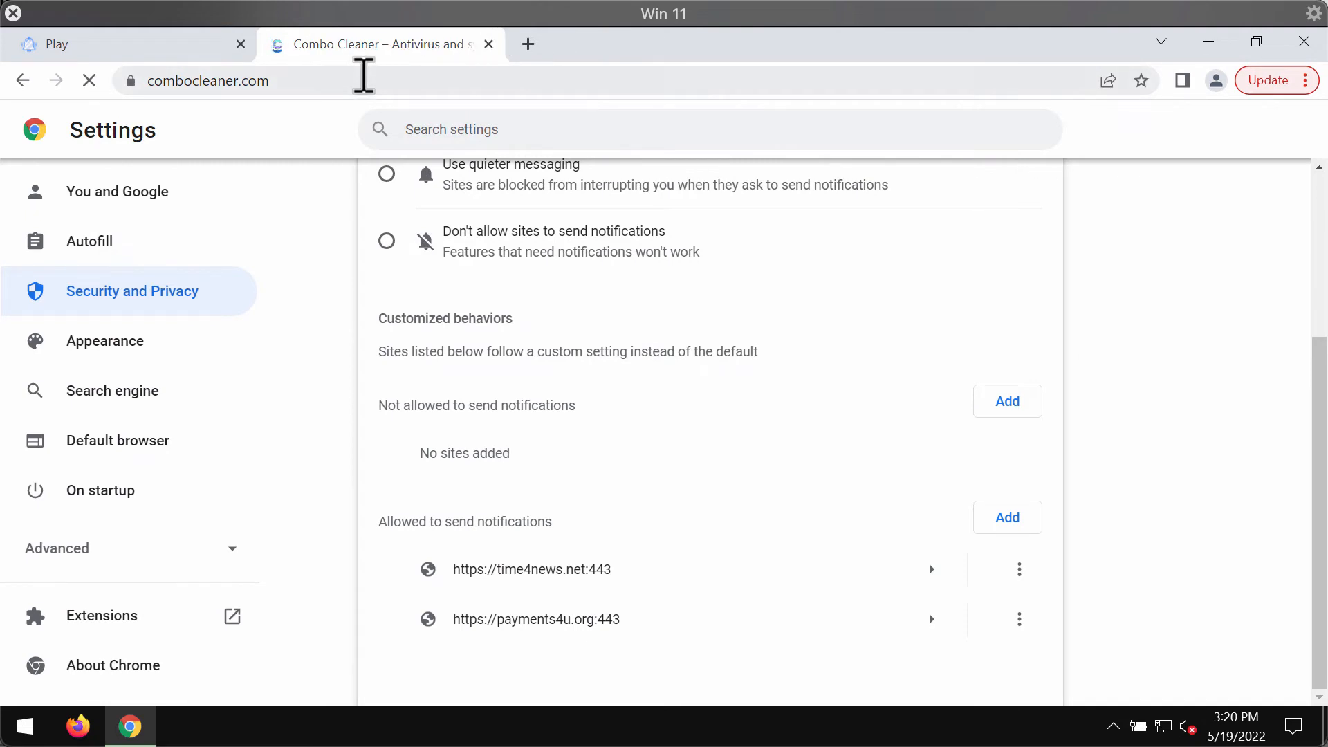
Load combocleaner.com from the address bar.
click(239, 43)
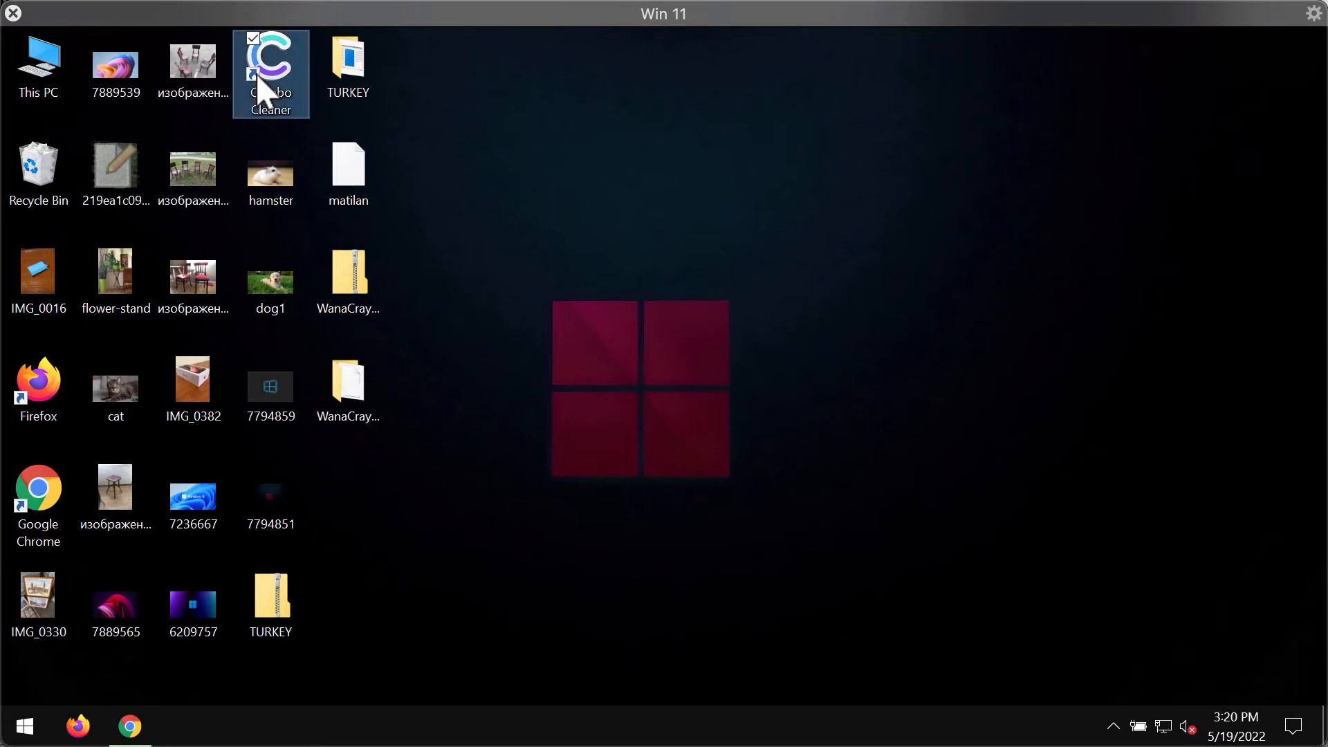
Launch Combo Cleaner from its desktop shortcut to reach the dashboard.
double_click(270, 63)
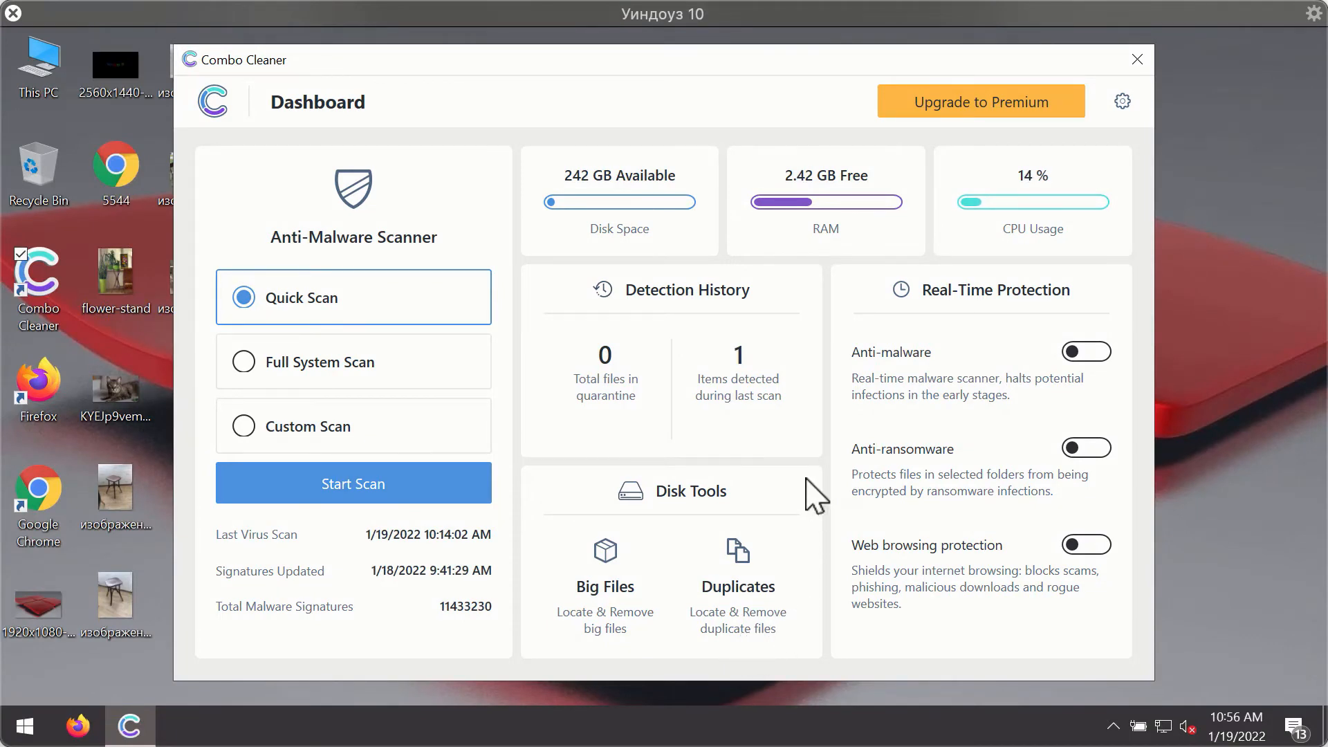
mouse_move(873, 212)
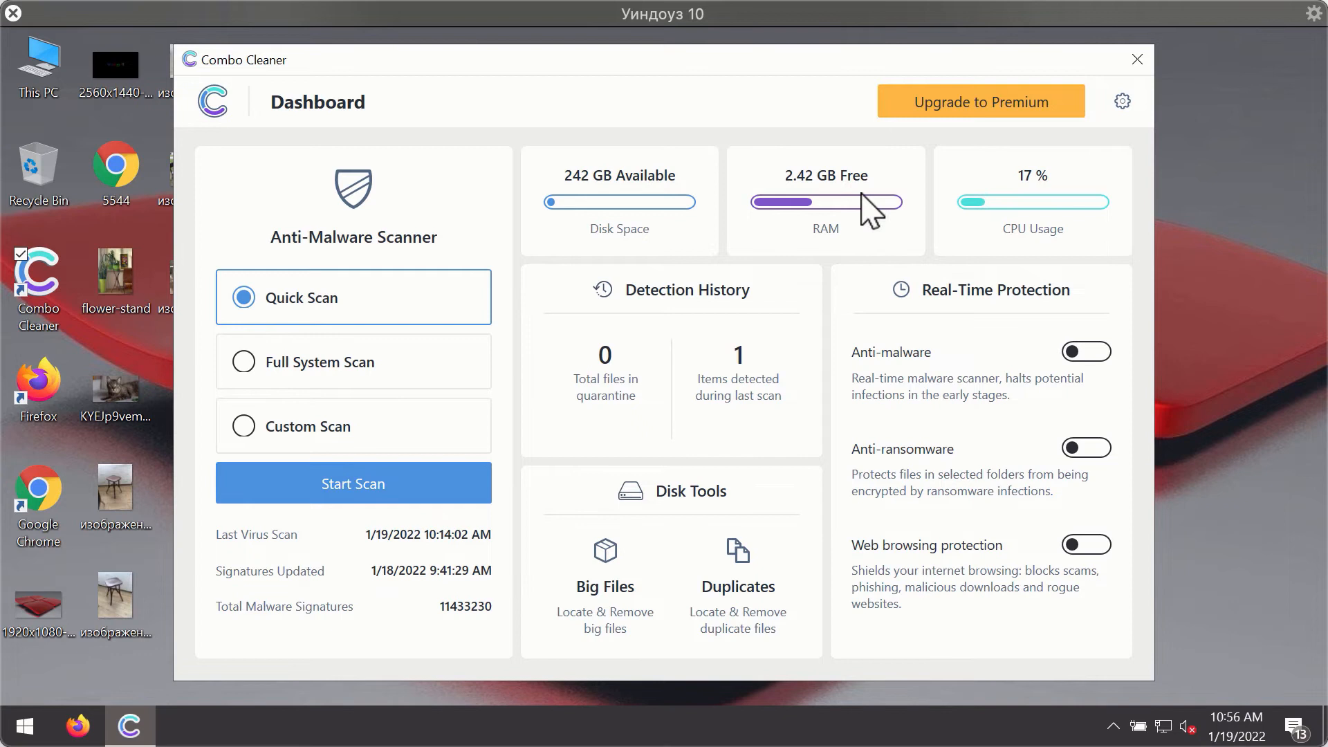
mouse_move(752, 243)
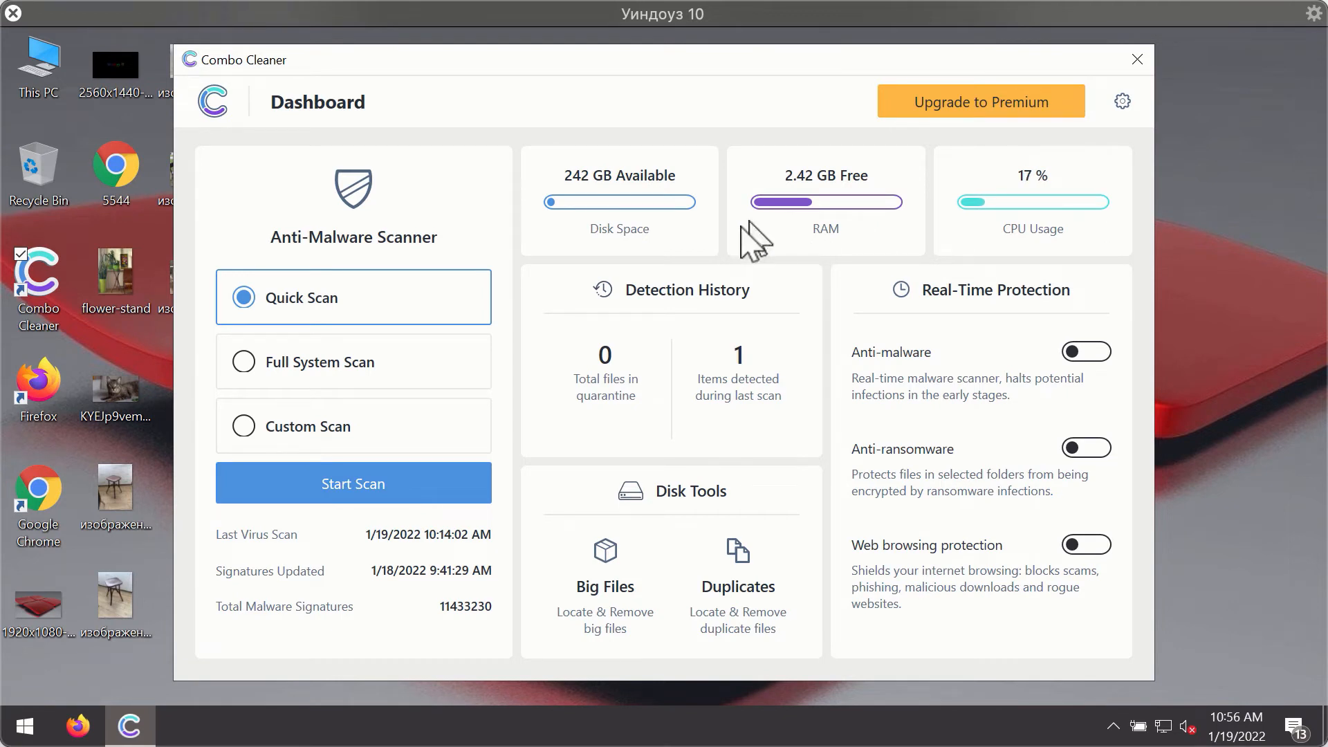
mouse_move(330, 323)
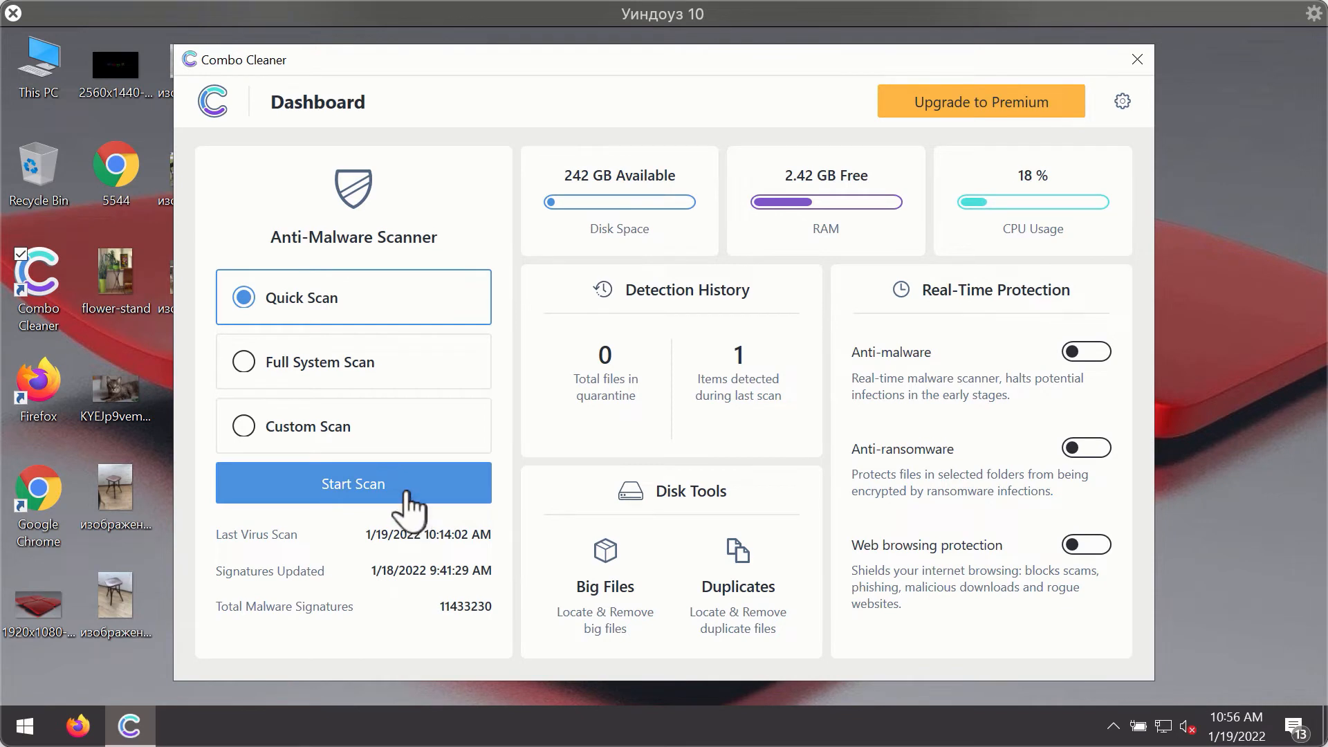
Start a Quick Scan from the Combo Cleaner dashboard.
click(353, 483)
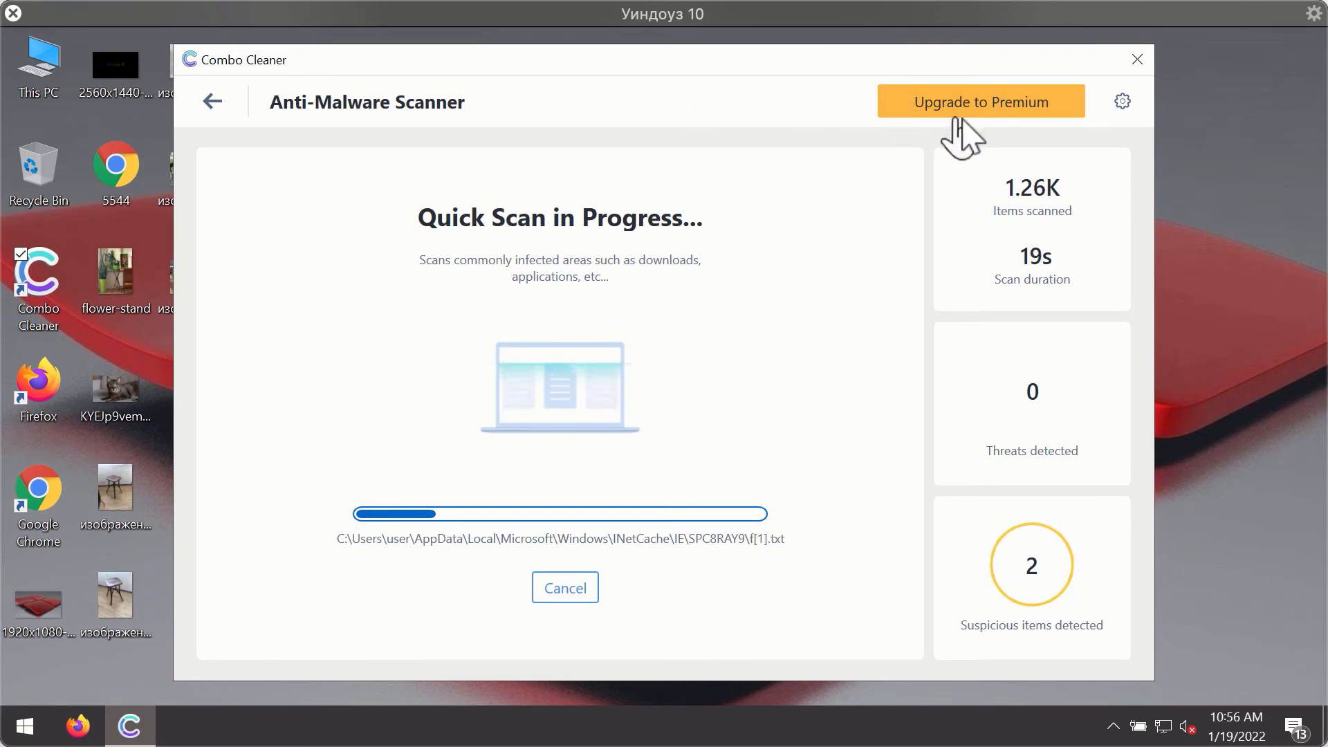
mouse_move(1125, 106)
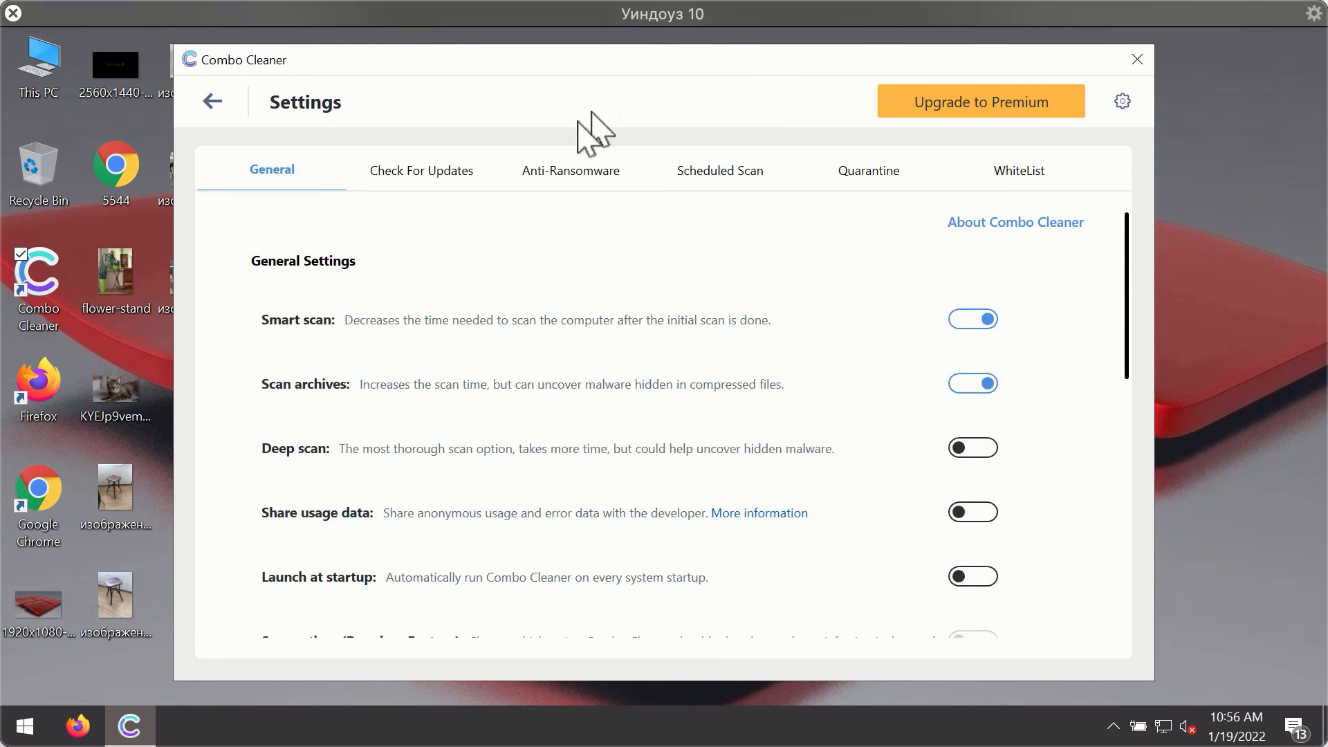
mouse_move(565, 174)
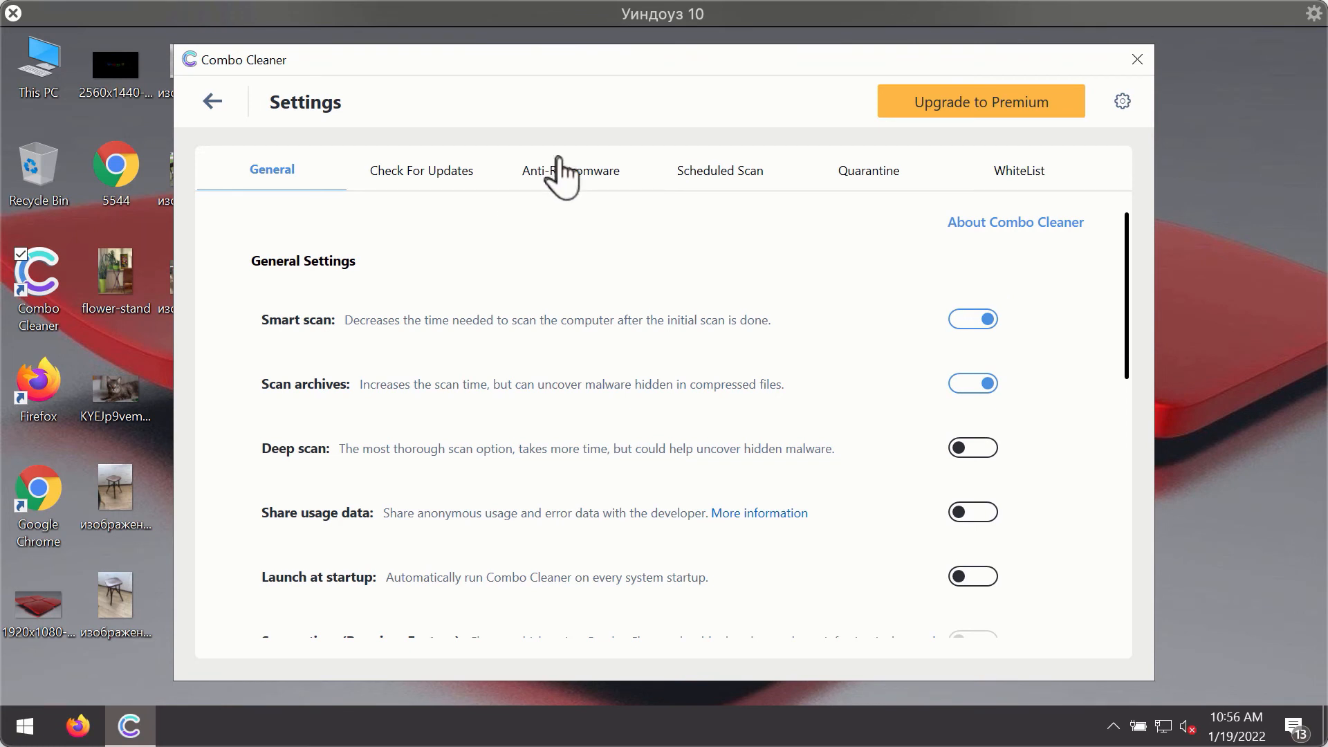
Show the Anti-Ransomware settings with no protected folders or trusted programs.
click(570, 170)
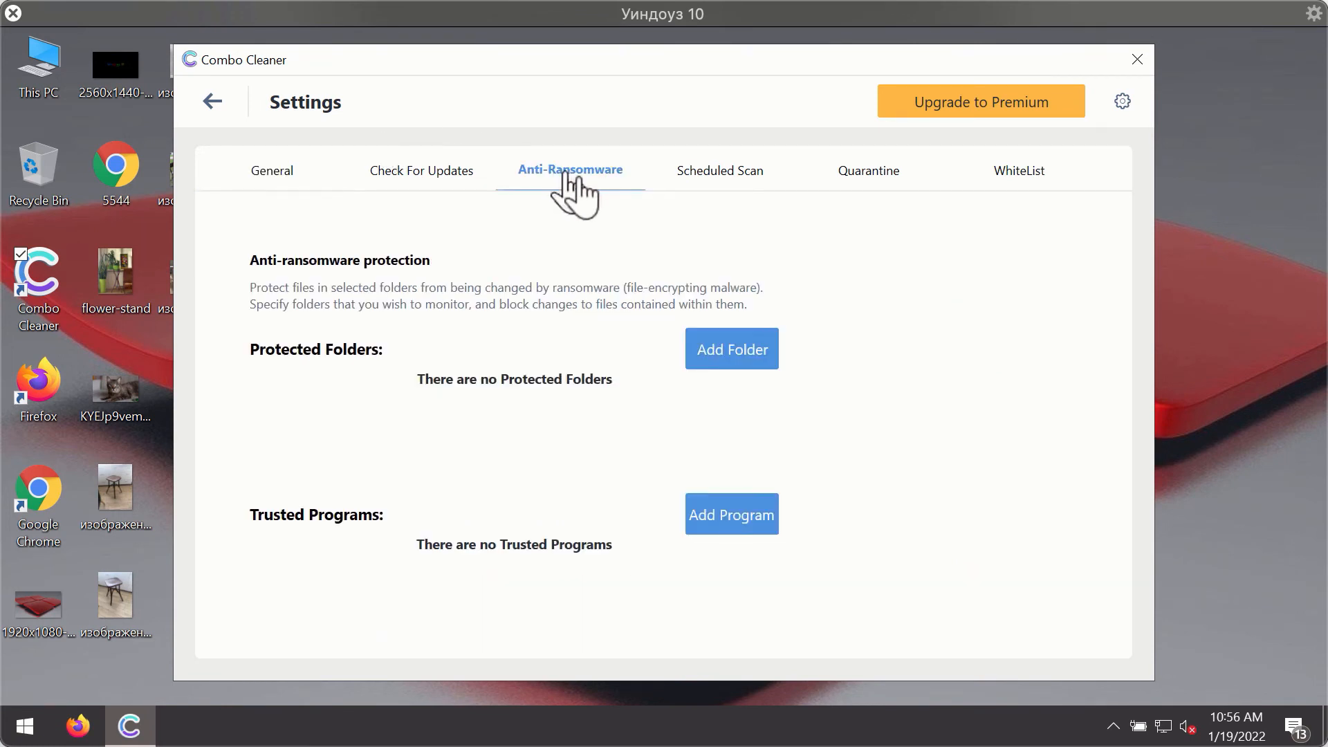
mouse_move(563, 183)
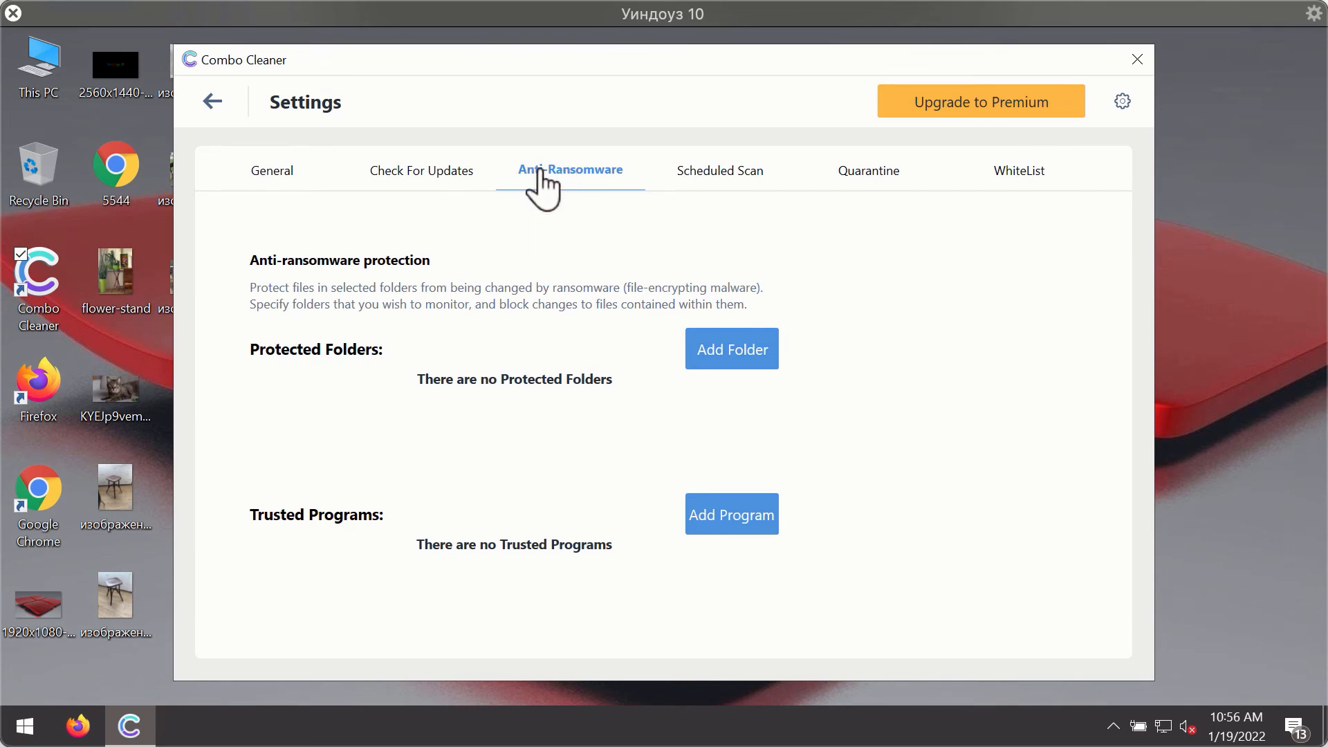
mouse_move(871, 140)
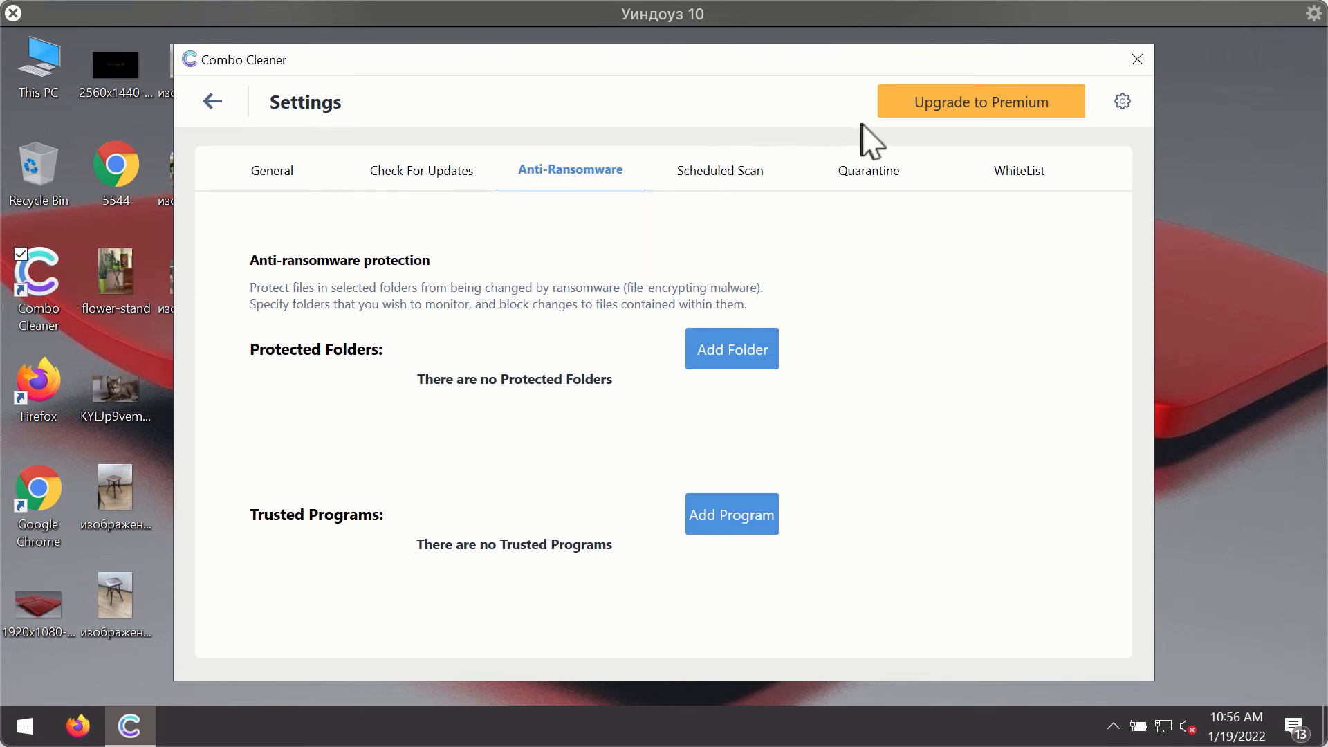
mouse_move(622, 178)
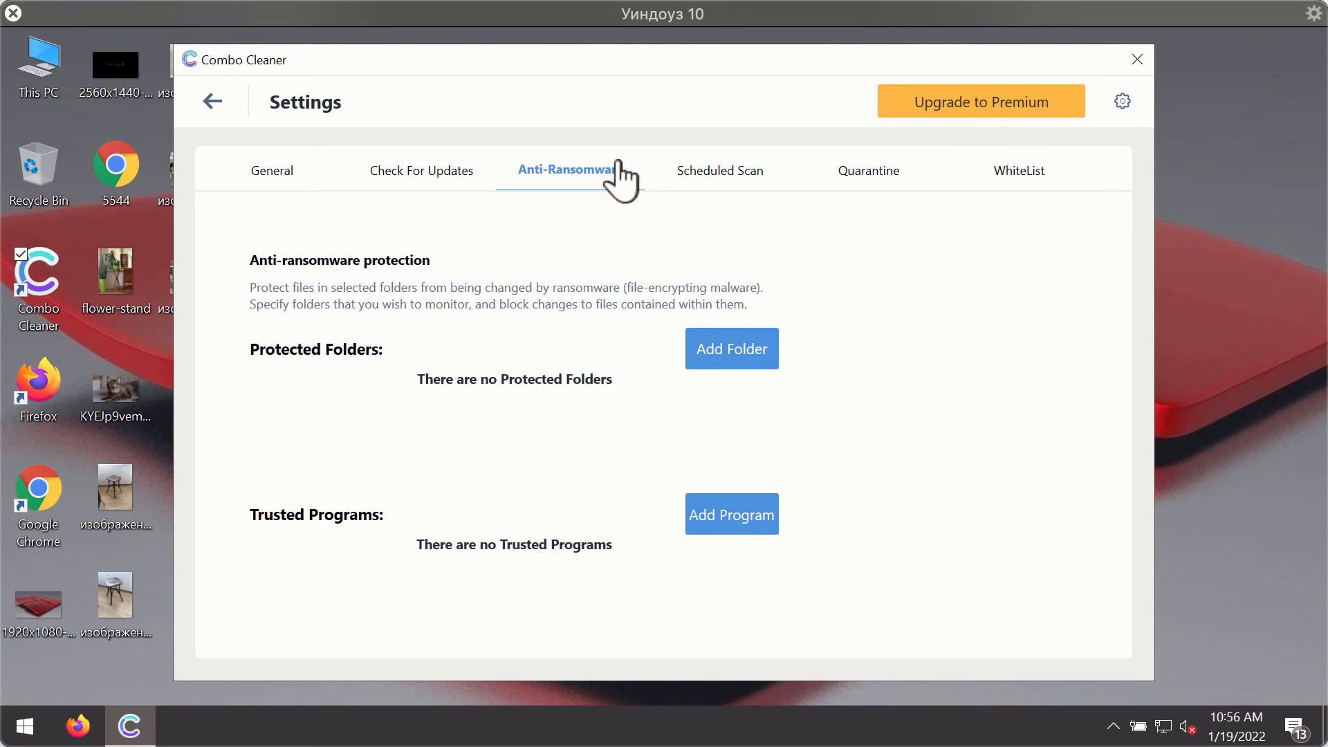
mouse_move(862, 195)
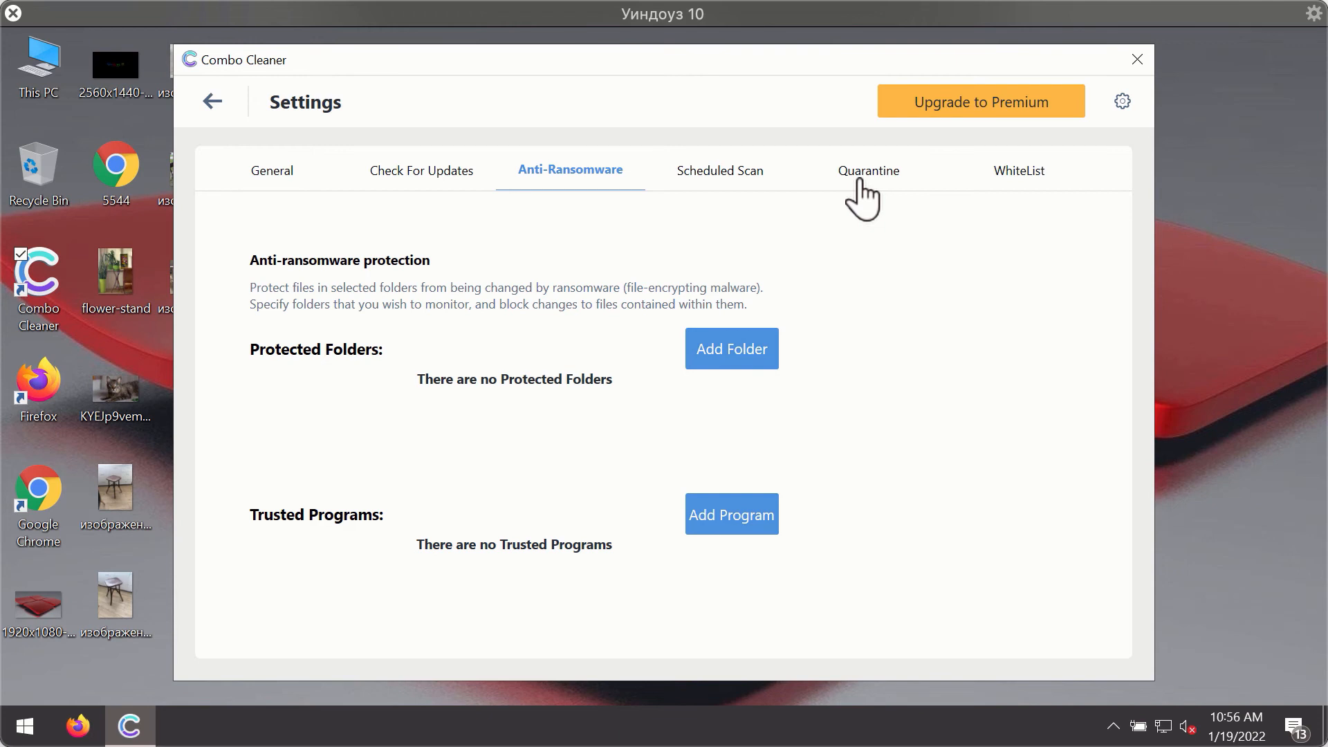
mouse_move(771, 156)
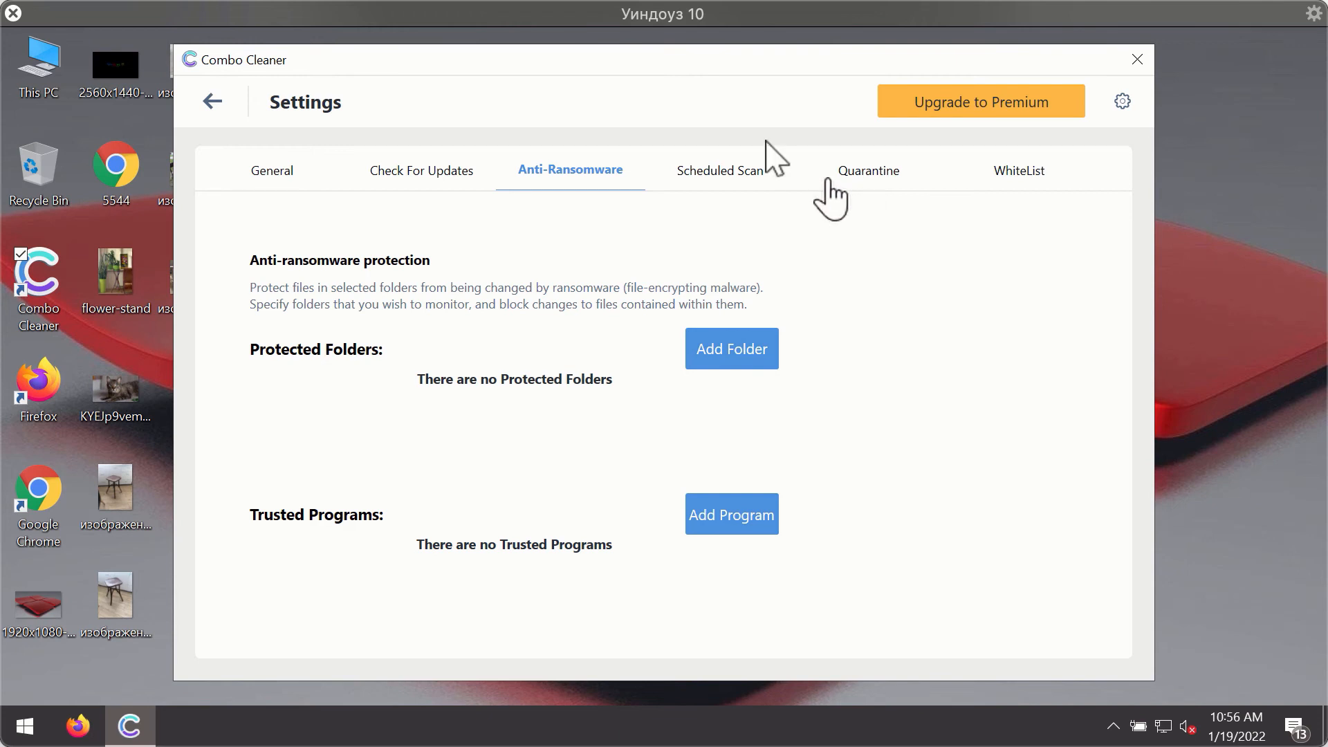
mouse_move(821, 92)
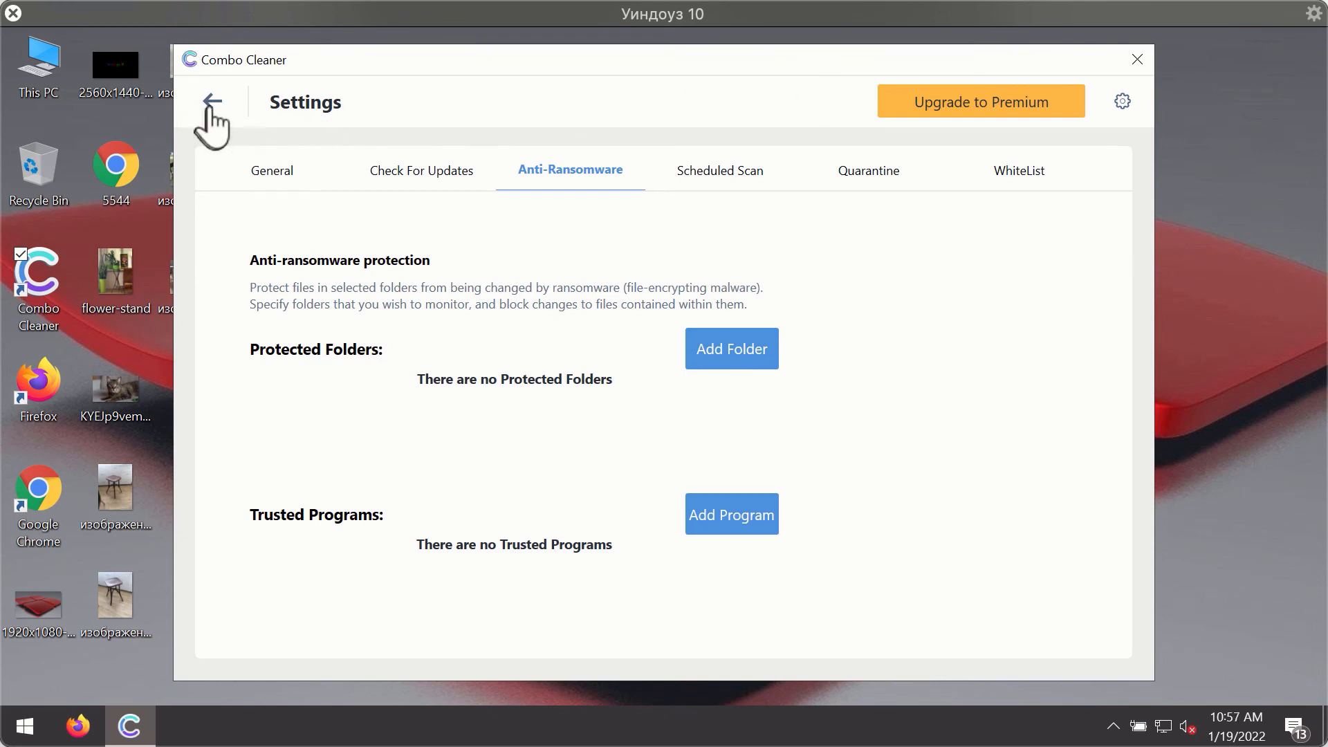
Cancel the running quick scan and confirm, yielding results with two adware threats.
click(211, 101)
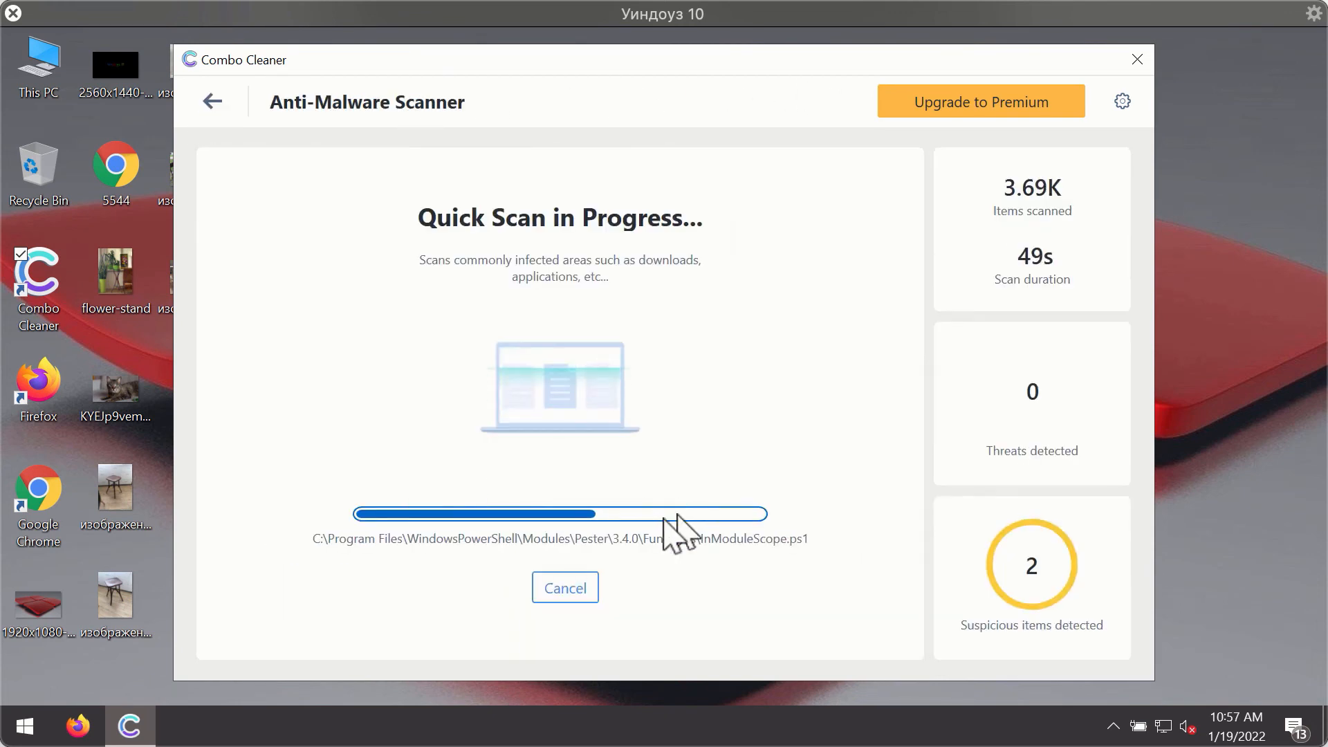
click(565, 587)
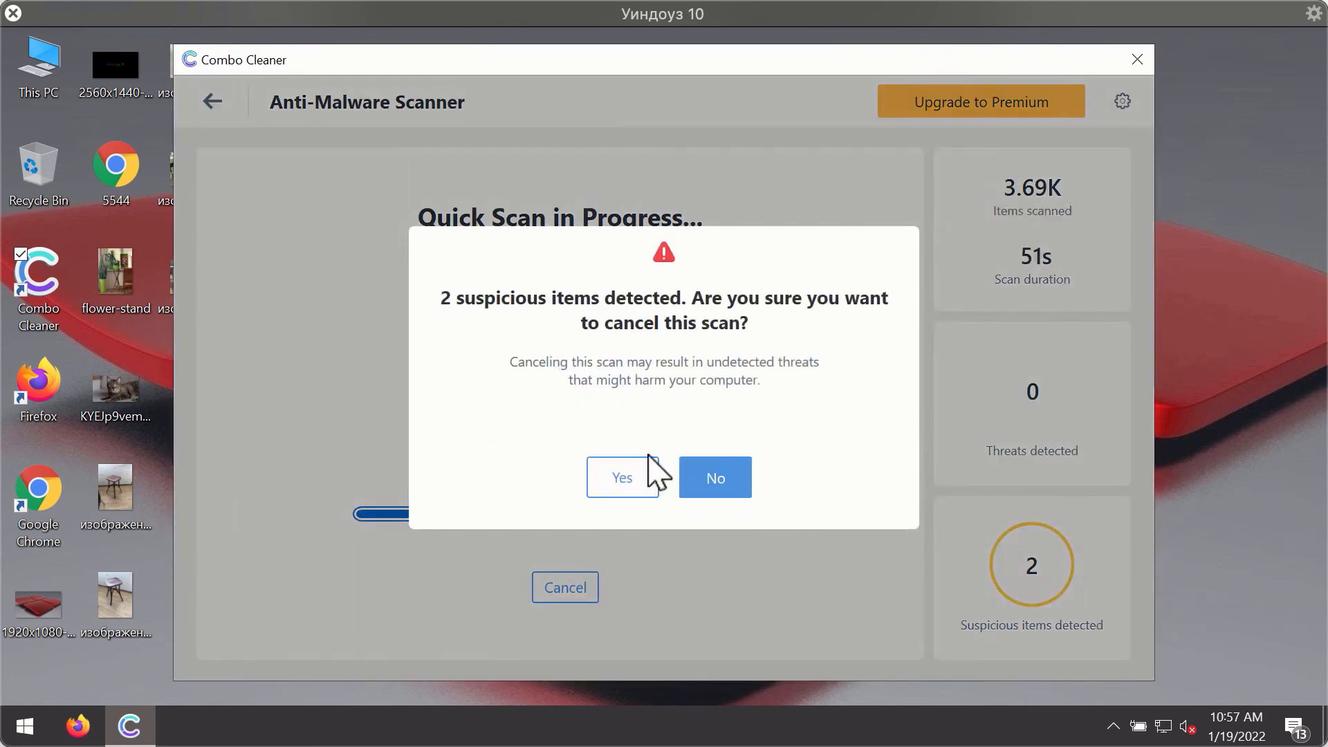
click(620, 477)
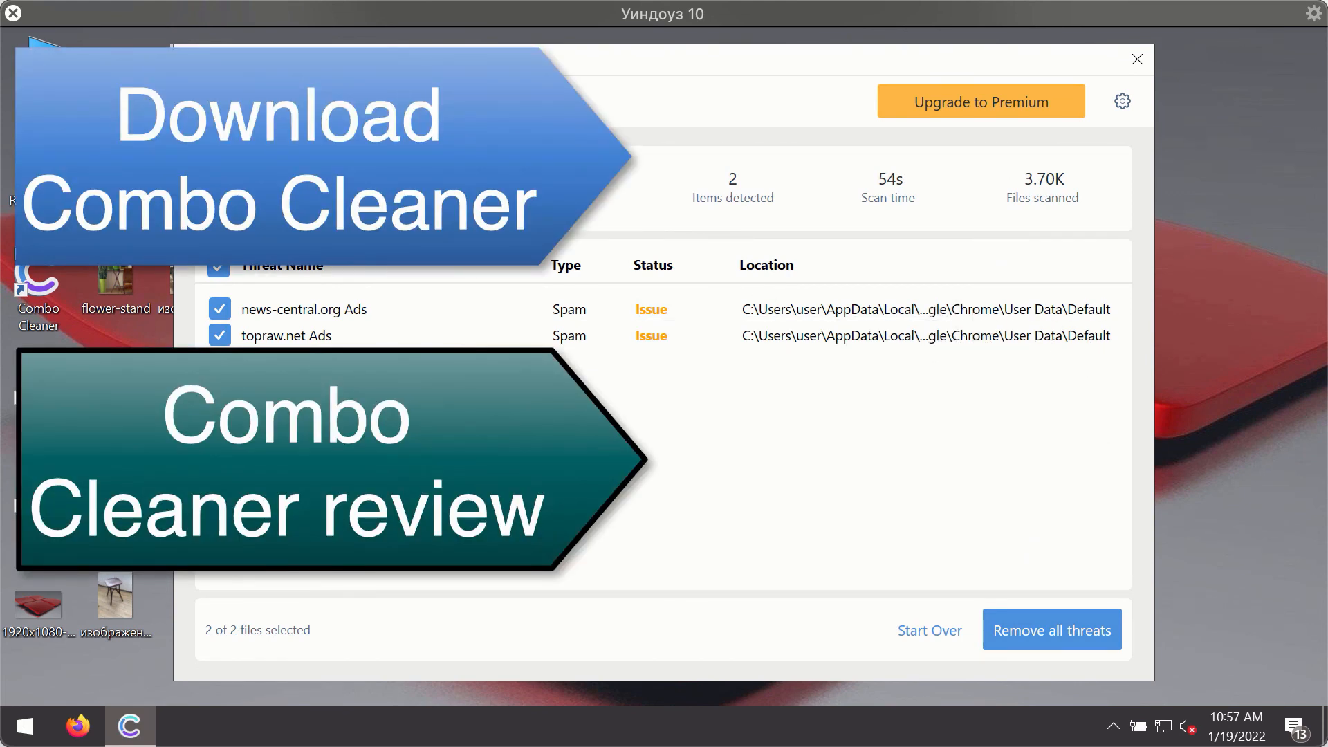
mouse_move(1089, 339)
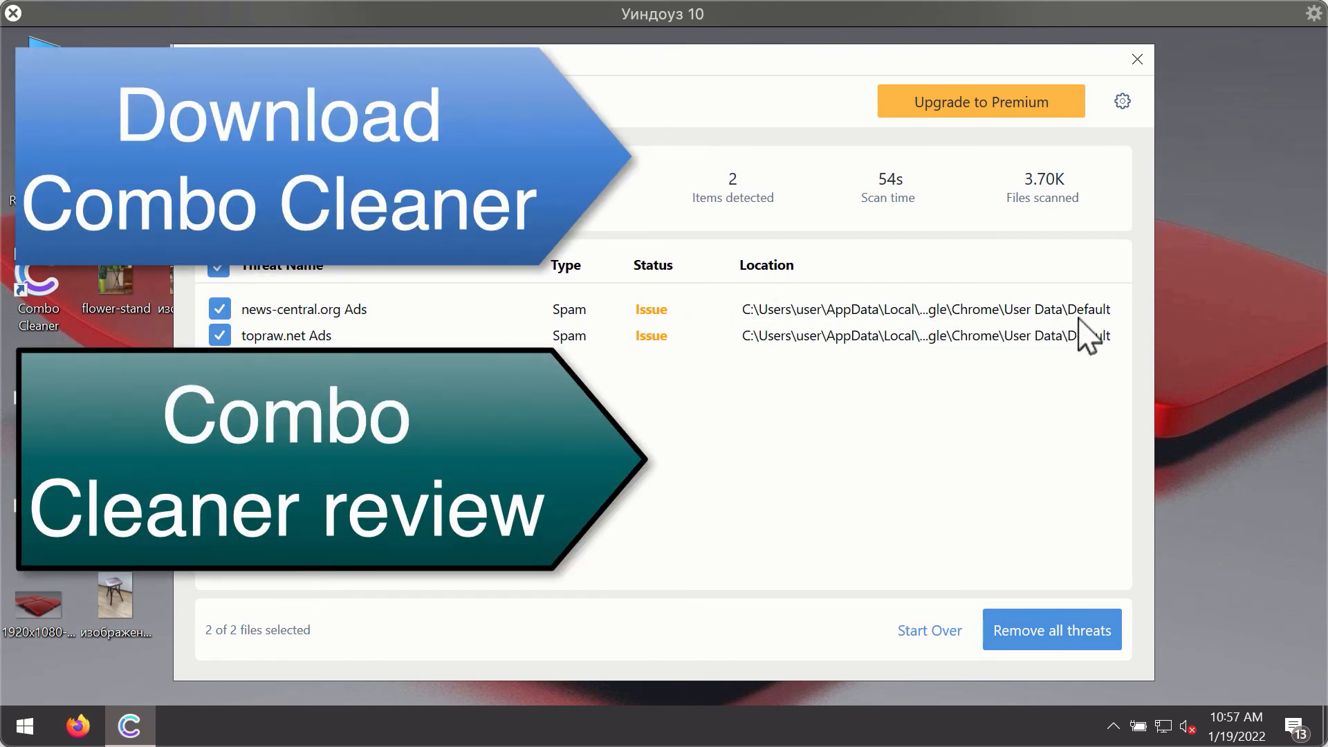
mouse_move(1069, 194)
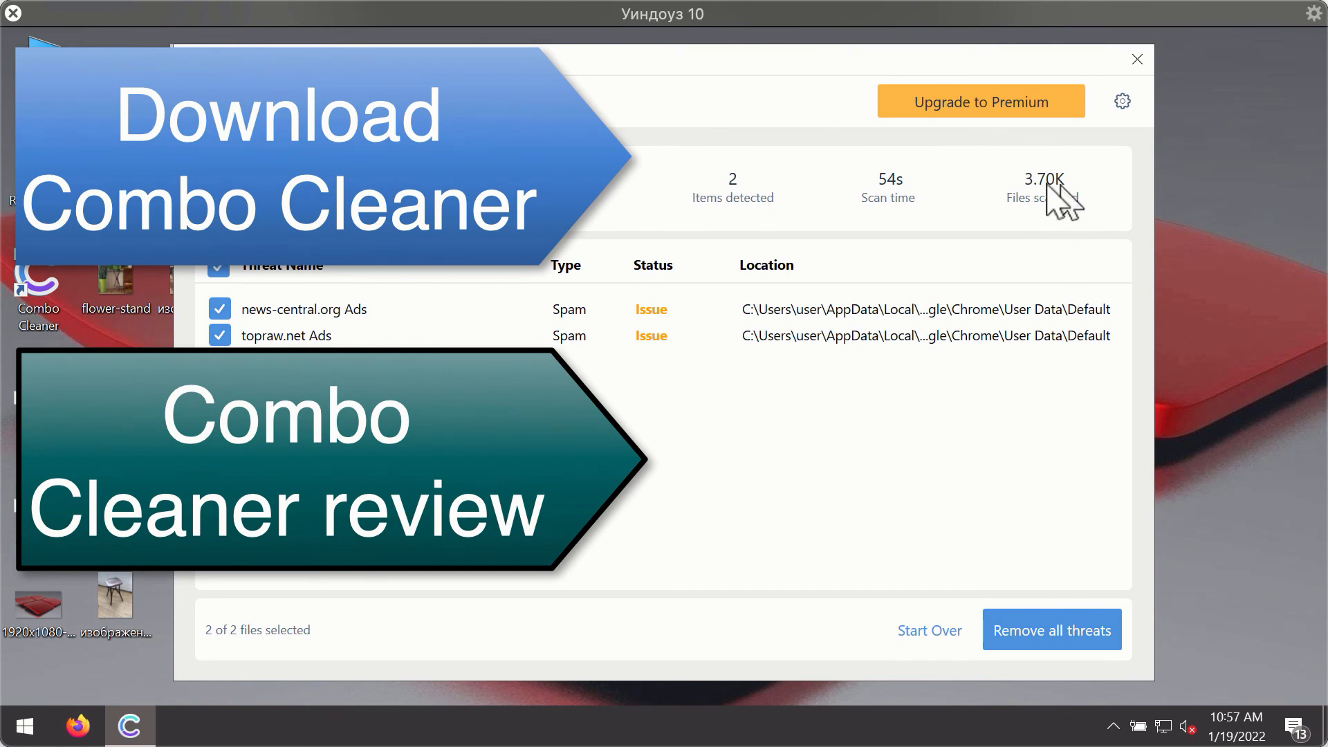
mouse_move(981, 345)
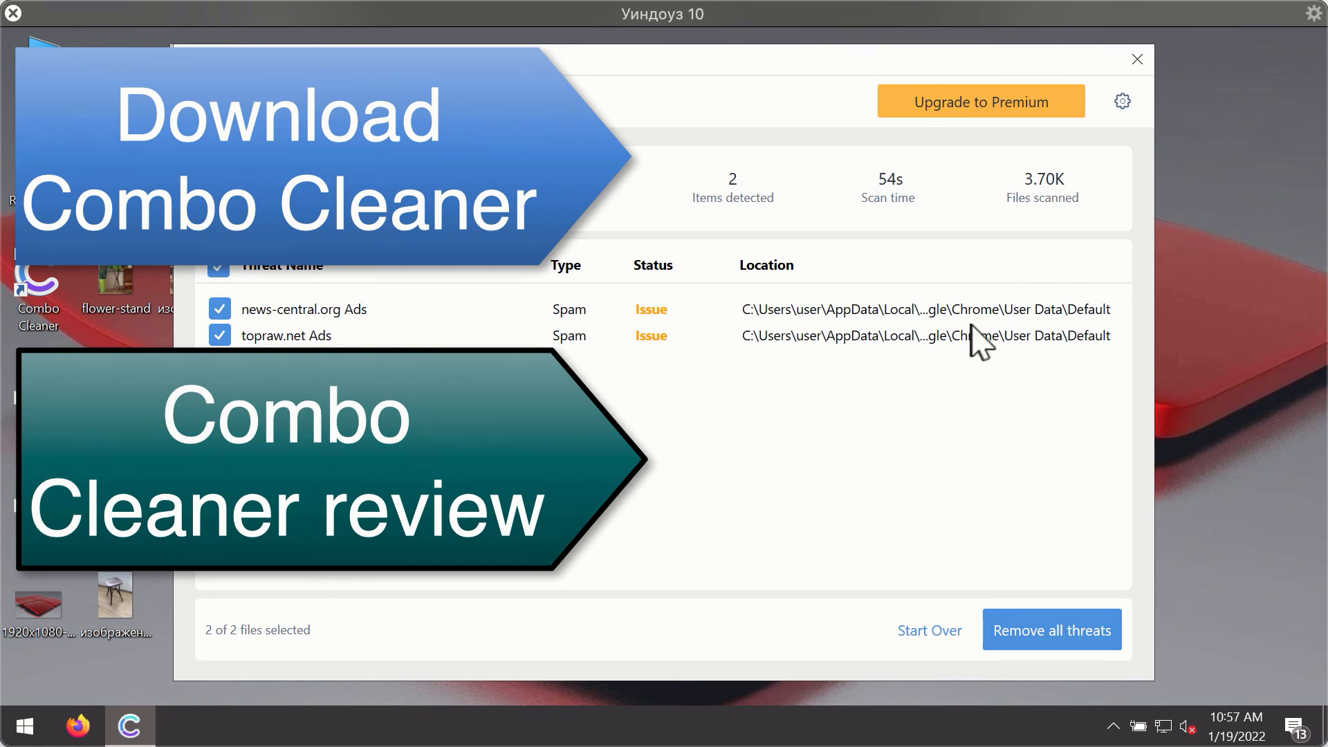
mouse_move(979, 323)
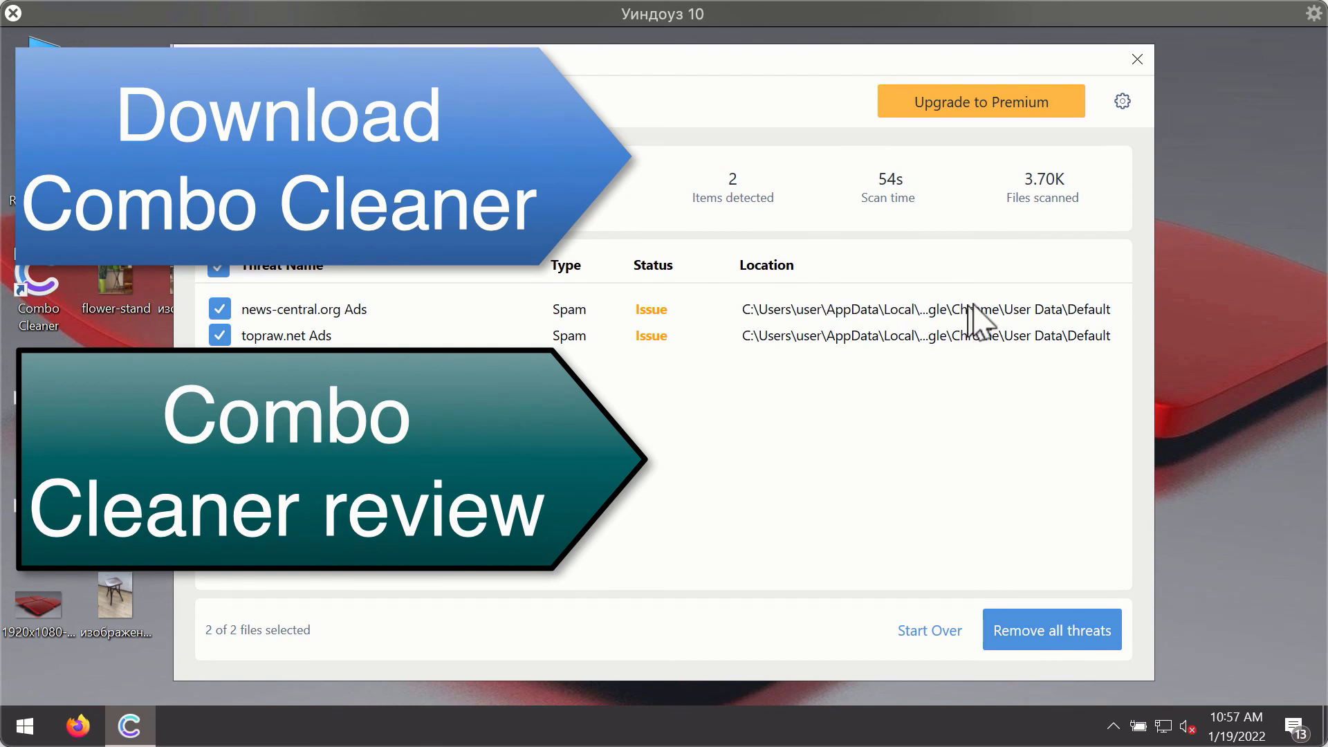